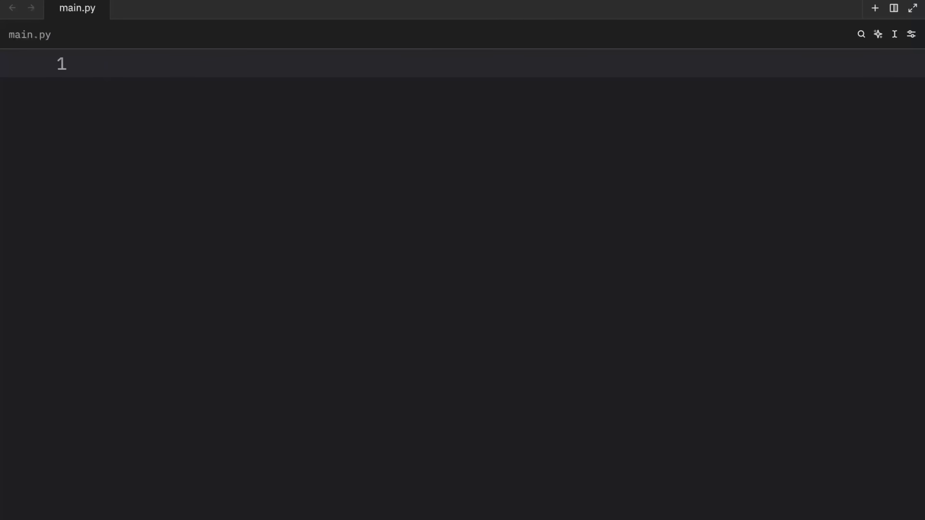
Write a typed list 'a', 'b' 'c', 'd', 'e' 'f' with missing commas and print(len(a)), which runs to 4.
click(284, 341)
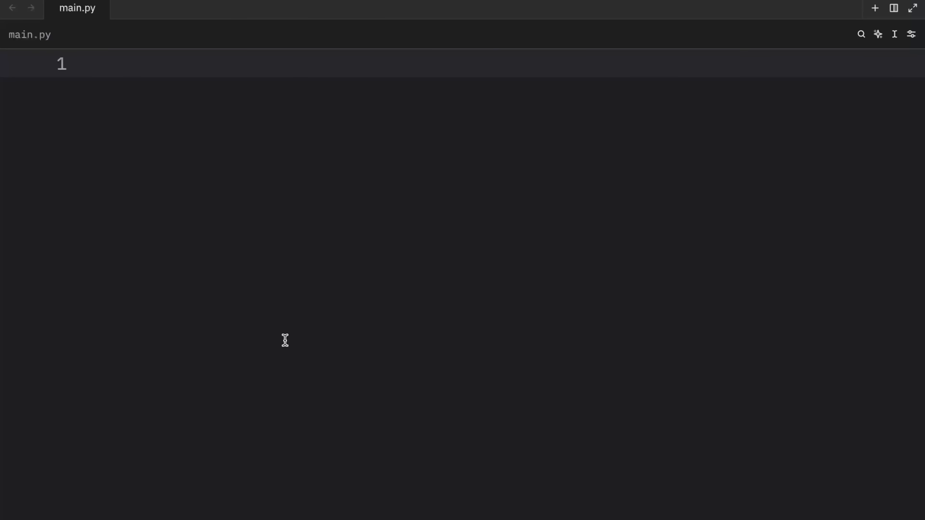
text(a)
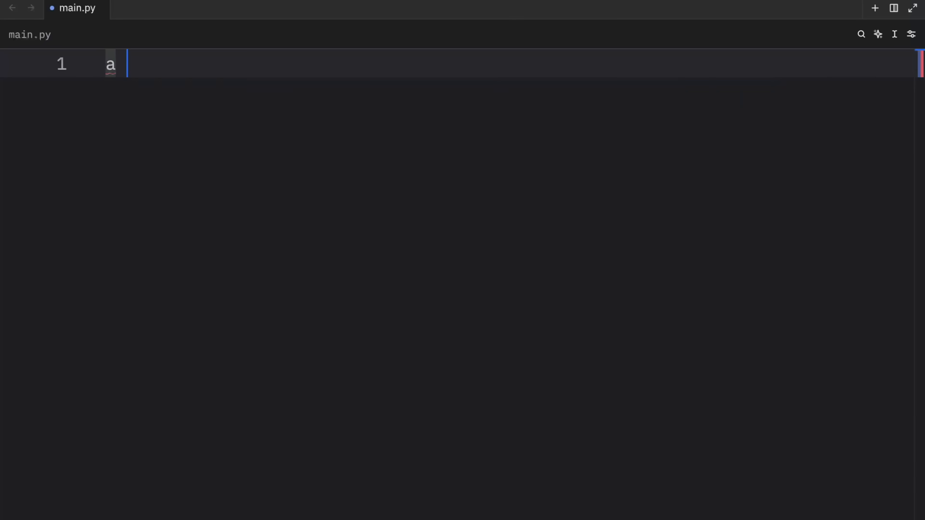
text(: list[str] = [)
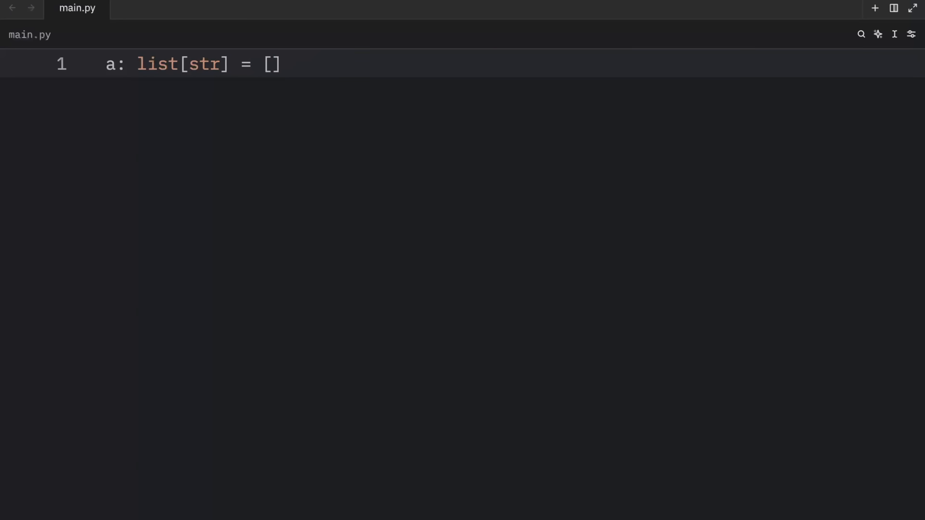
text('a', '')
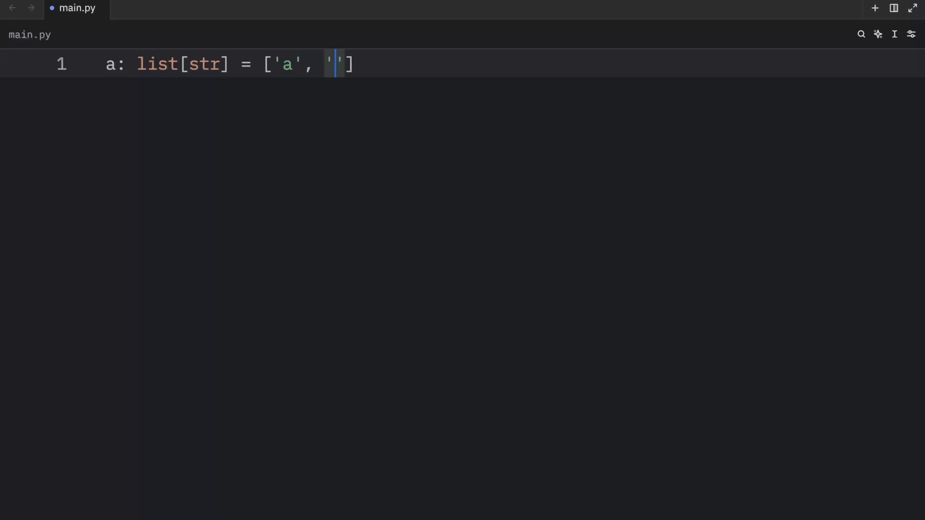
text(b' 'c)
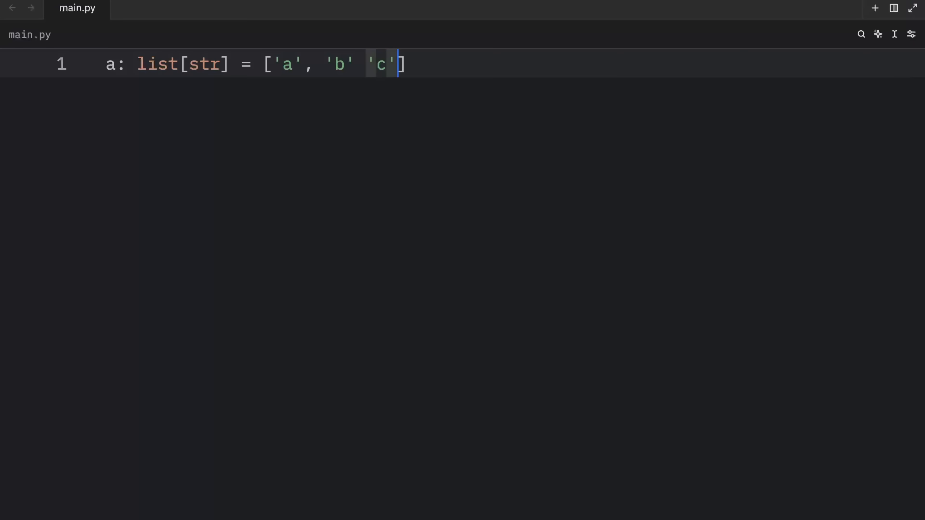
text(, 'd', 'e' 'f')
text(print()
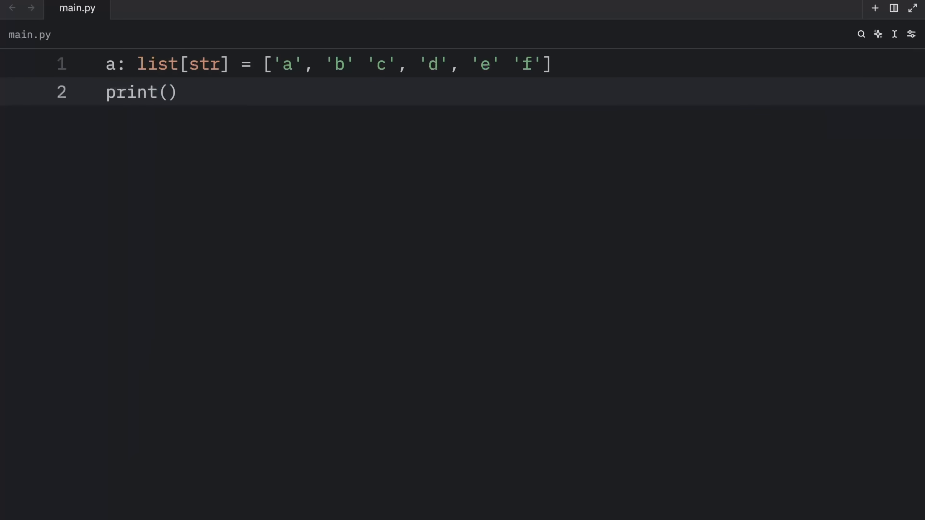
text(len(a)
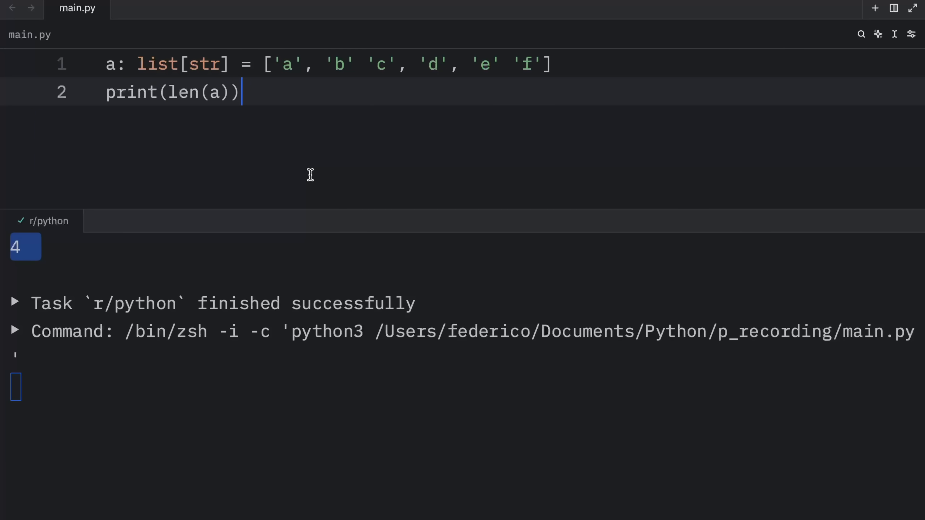
mouse_move(464, 118)
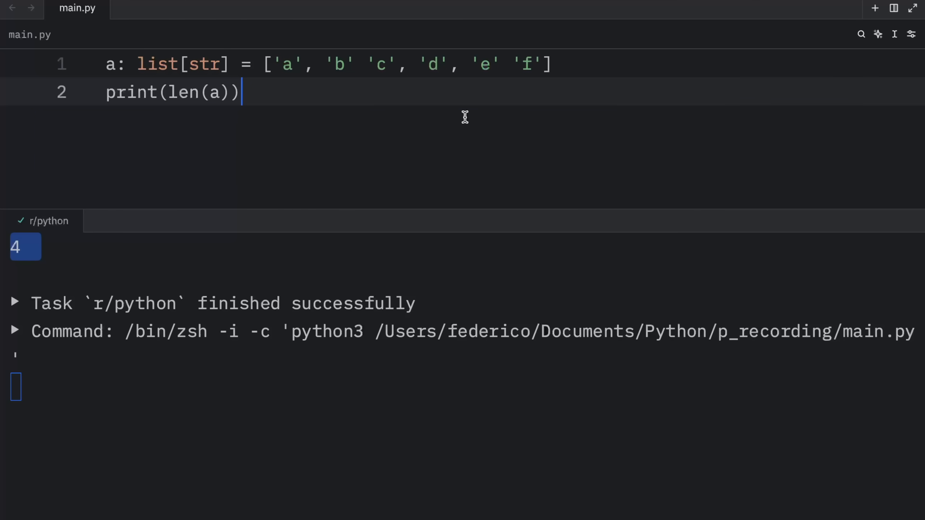
mouse_move(358, 65)
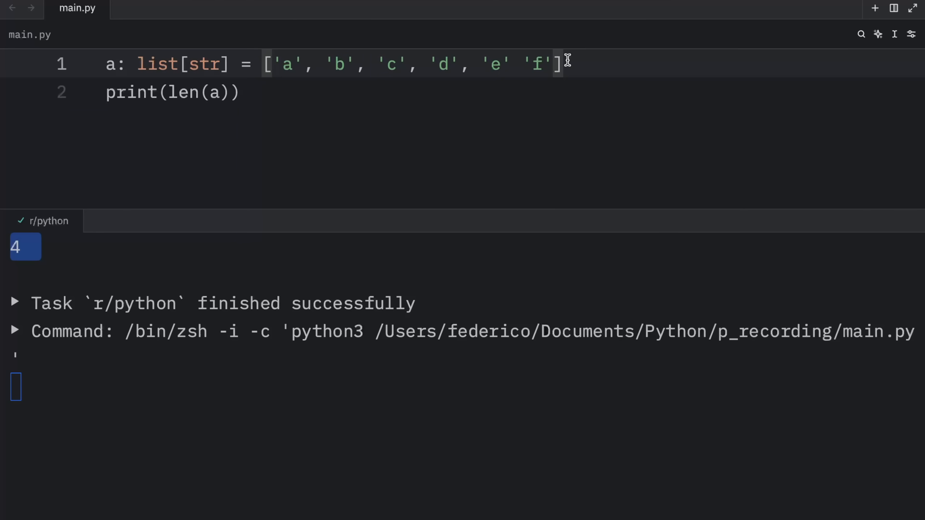
Add the commas for 6 items, then print(a) without them to show ['a', 'bc', 'd', 'ef'].
text(,)
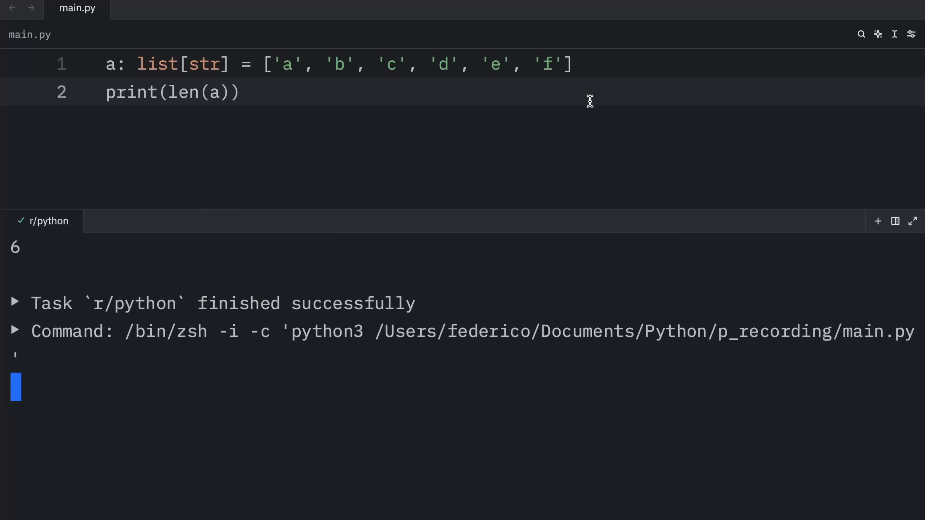
triple_click(172, 92)
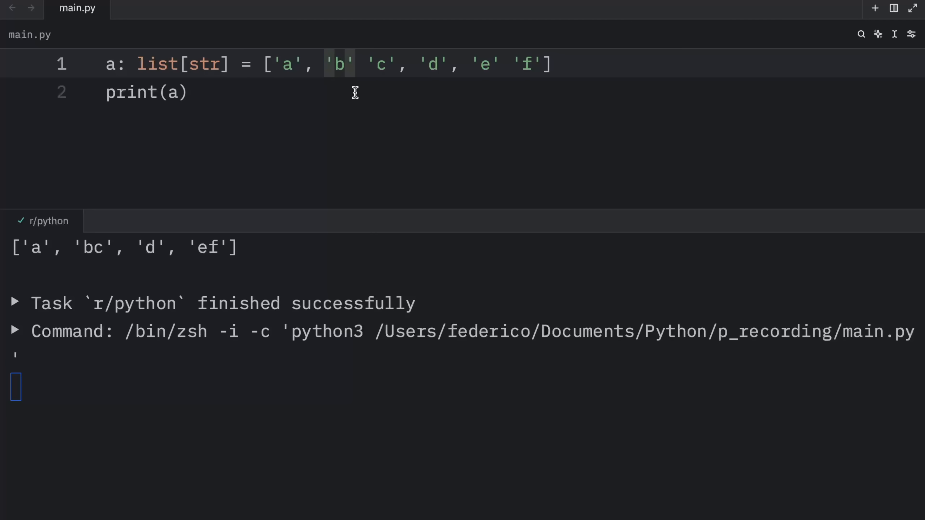
mouse_move(341, 54)
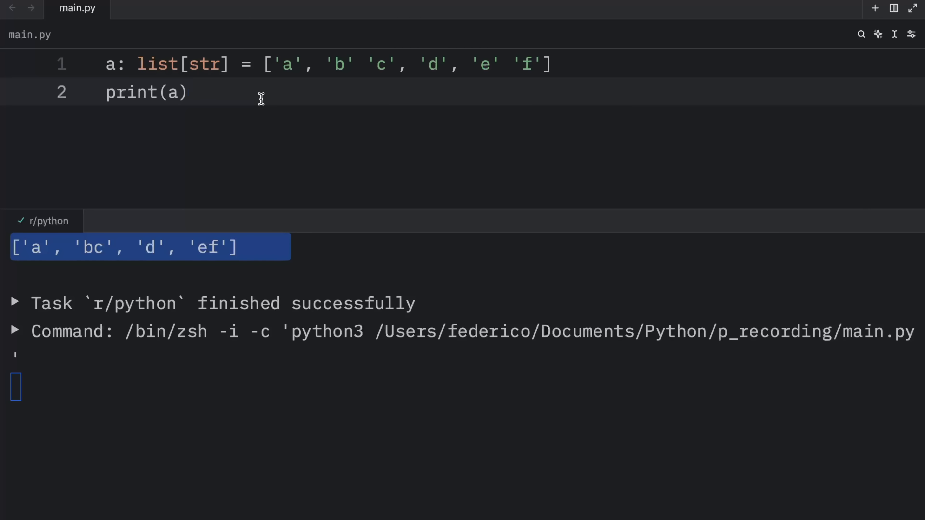
drag(416, 64, 552, 64)
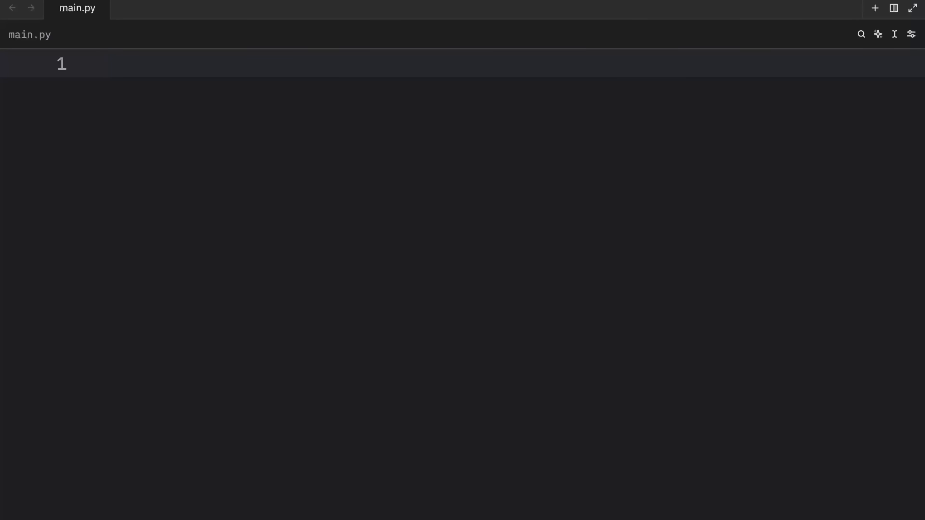
Write a, b = 1, 0 with a one-line try/except a / b and print(result), which outputs 0.
click(107, 66)
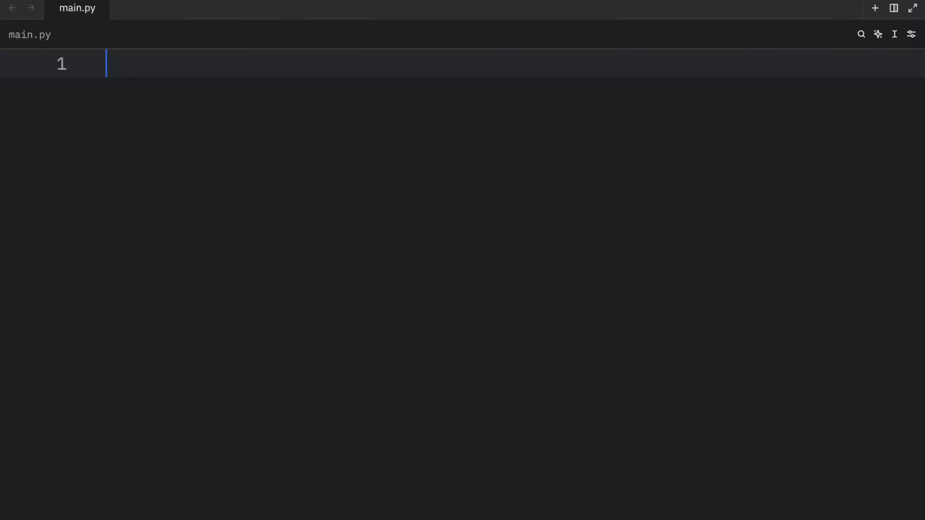
text(a, b = 1,)
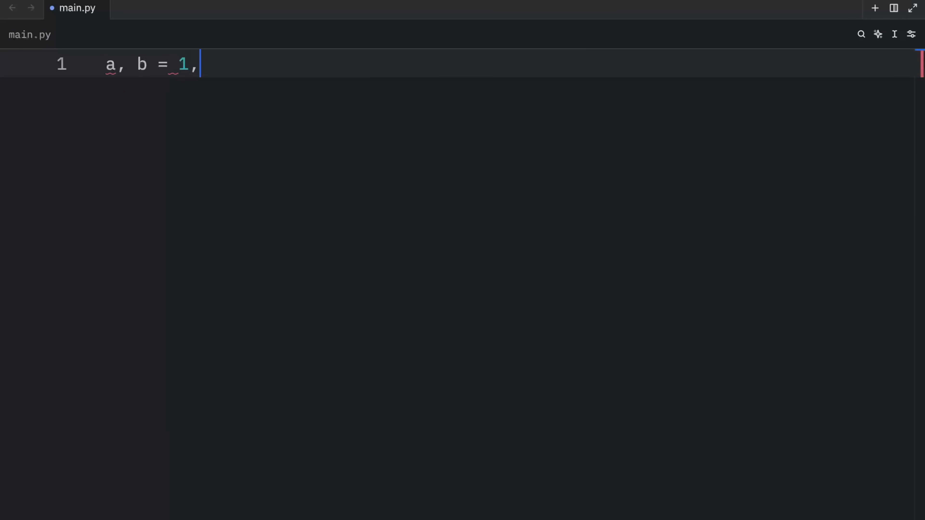
text(0)
text(try: result)
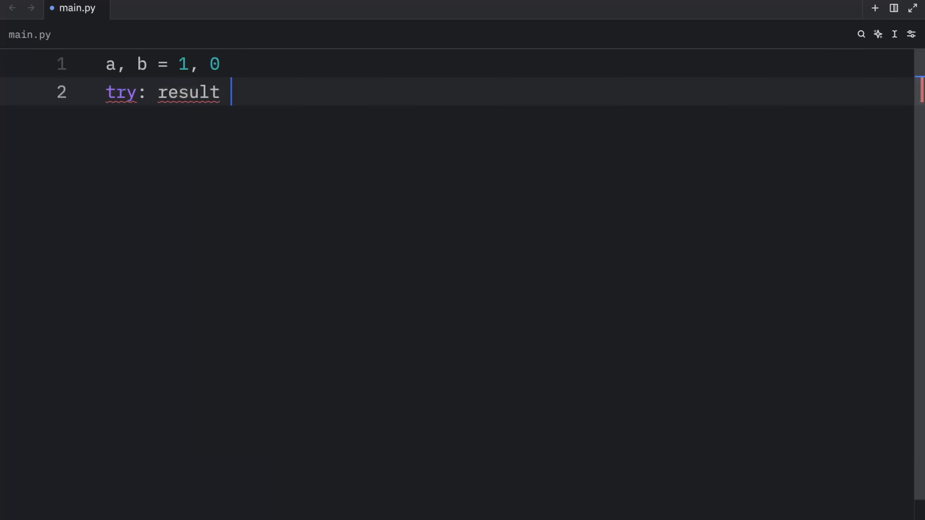
text(a / b)
text(pr)
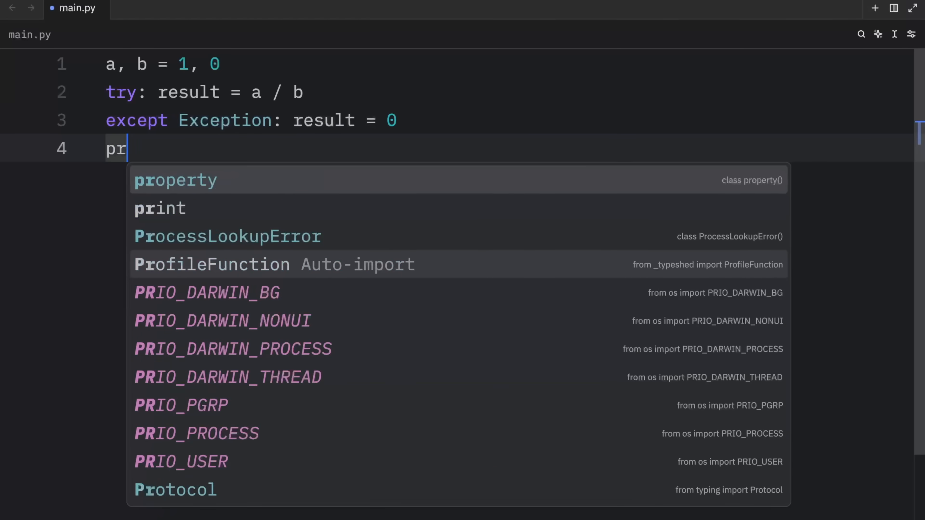
text(int(result)
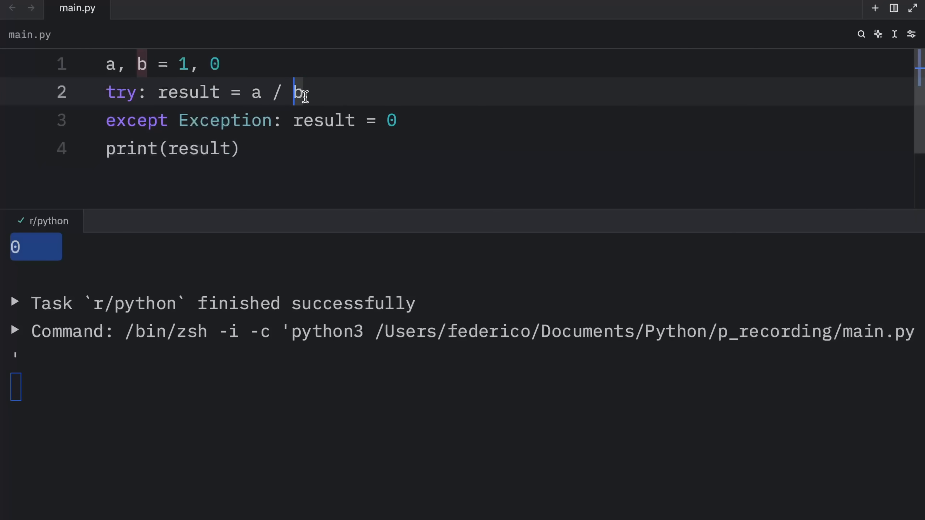
mouse_move(314, 94)
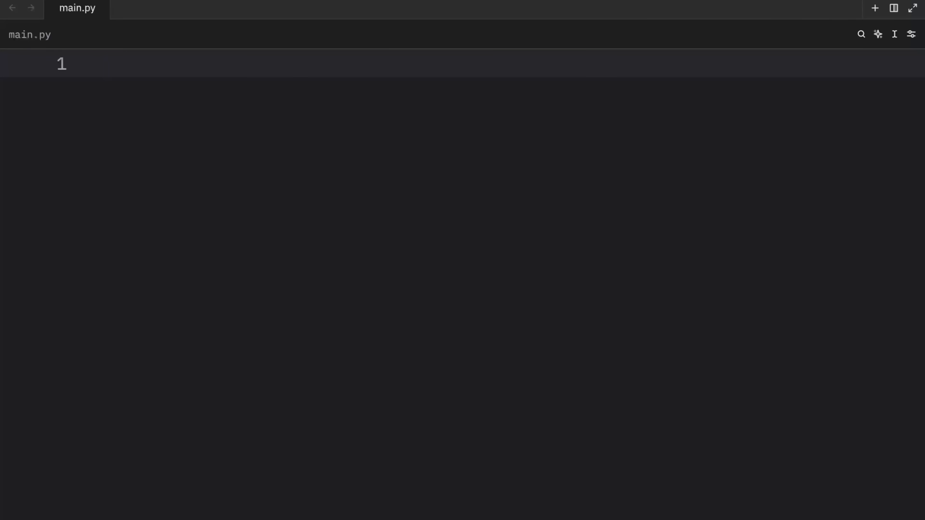
Write text, text = 'Eggs', 'Ham' and print(text, text), which outputs Ham Ham.
text(text, text = 'Eggs)
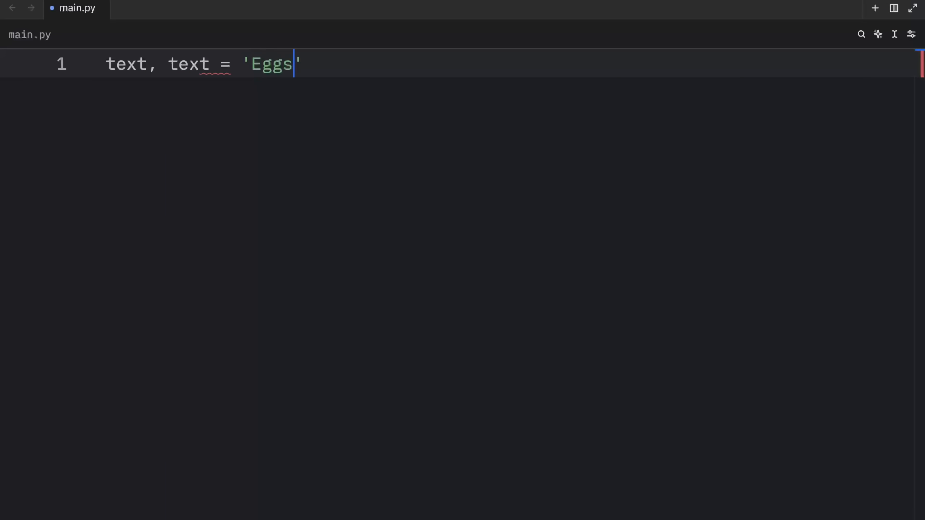
text(, 'Ham')
text(print(text, tex))
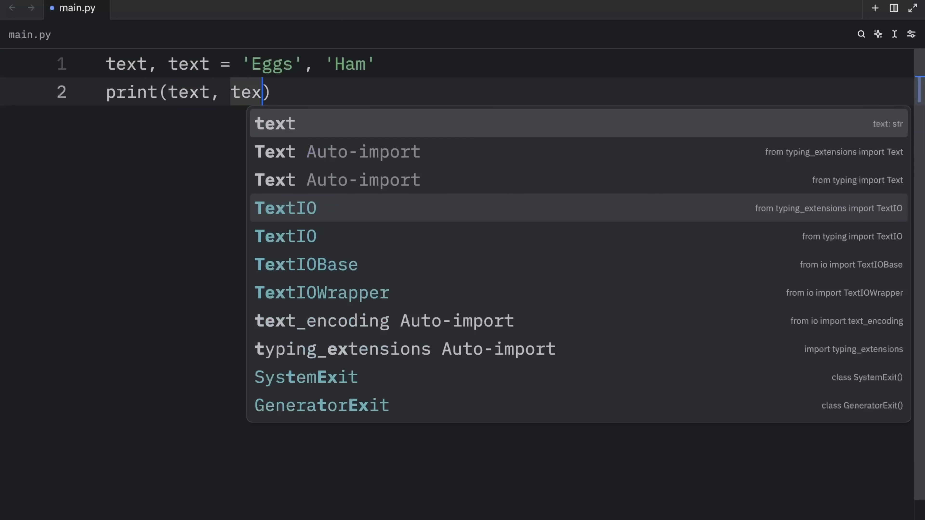
key(Tab)
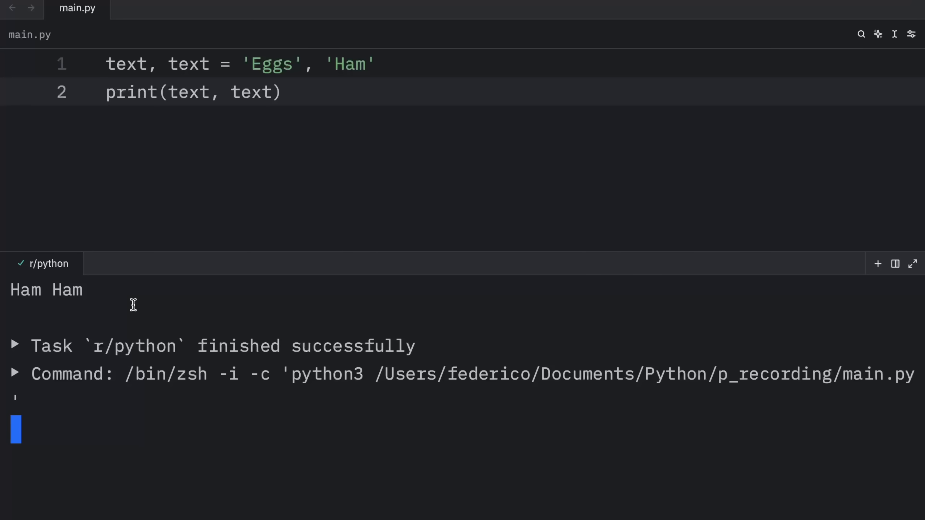
mouse_move(380, 64)
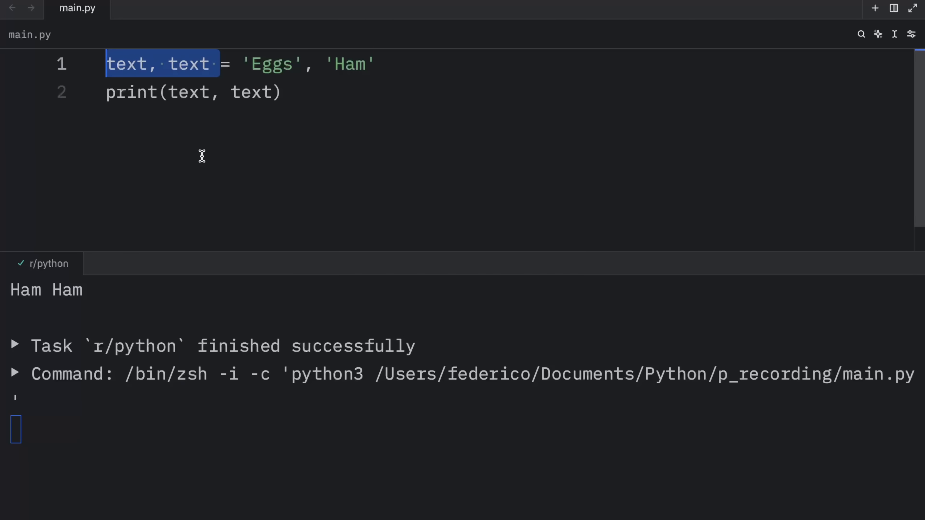
mouse_move(287, 186)
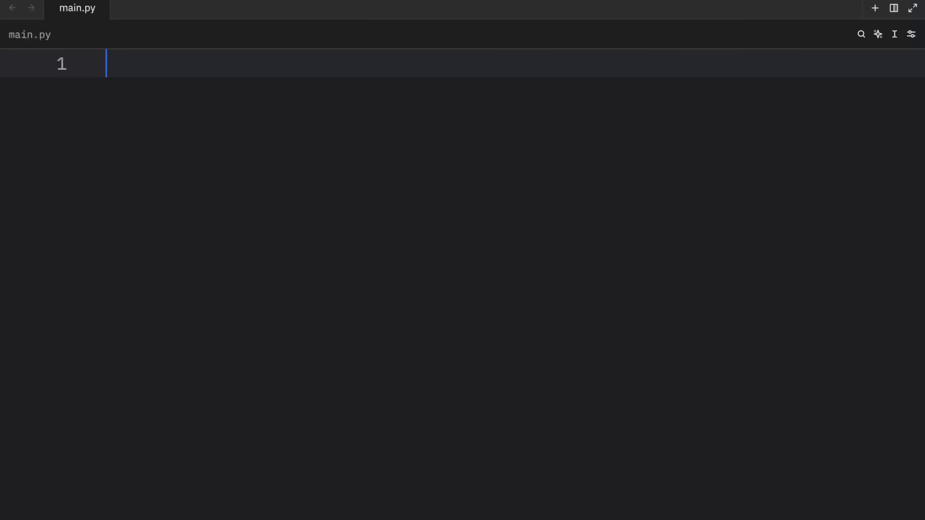
Write a typed tuple data = 'A1', 'B2' and print(dict(data)), which outputs {'A': '1', 'B': '2'}.
text(data)
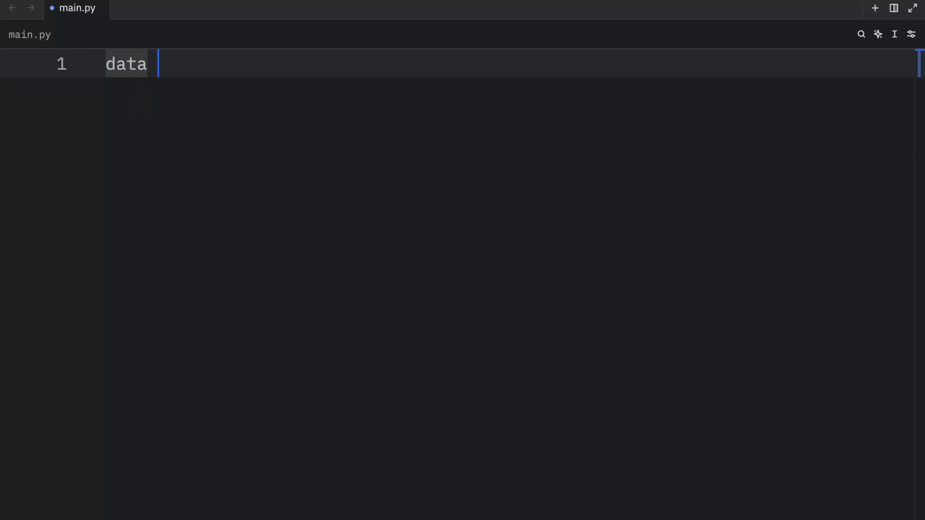
text(= 'A')
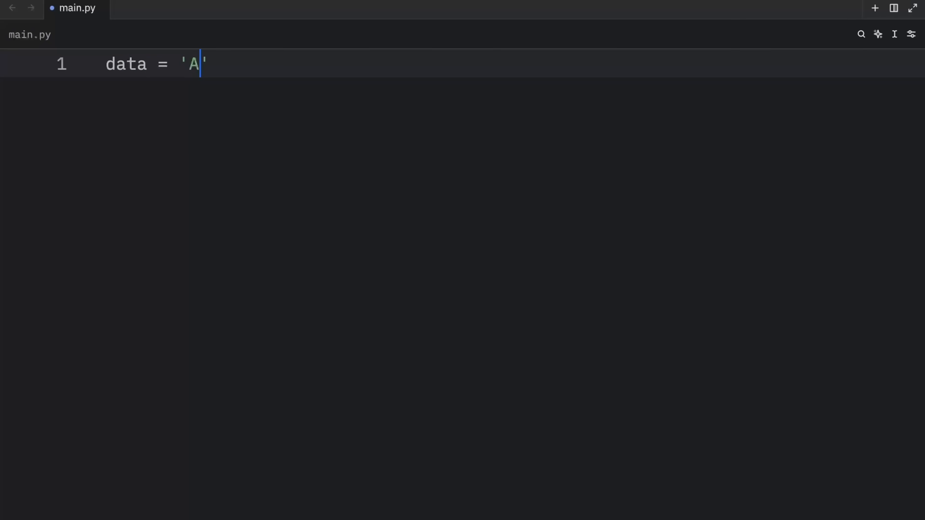
text(1,)
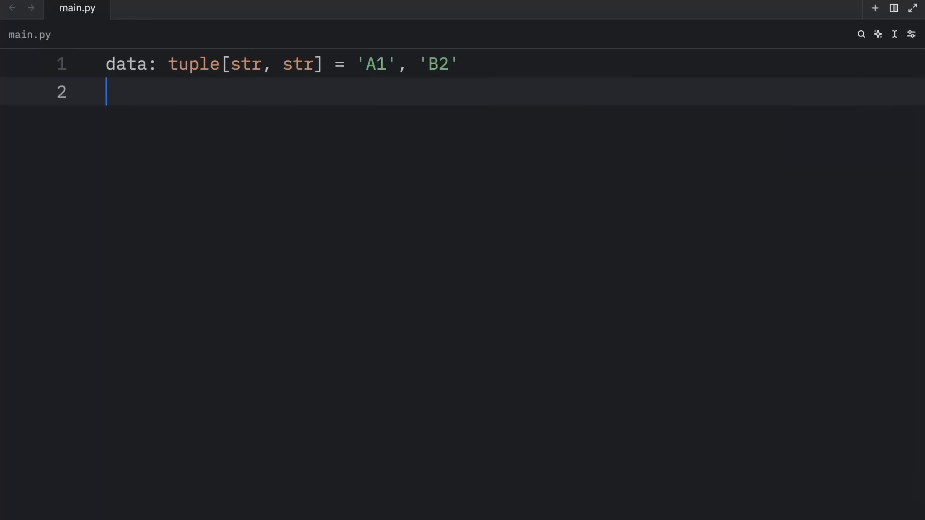
text(pront)
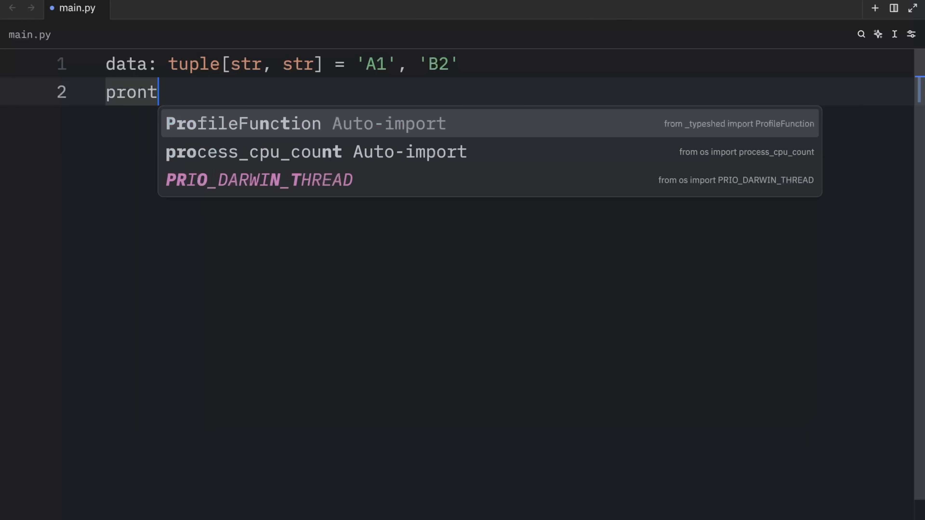
text(print())
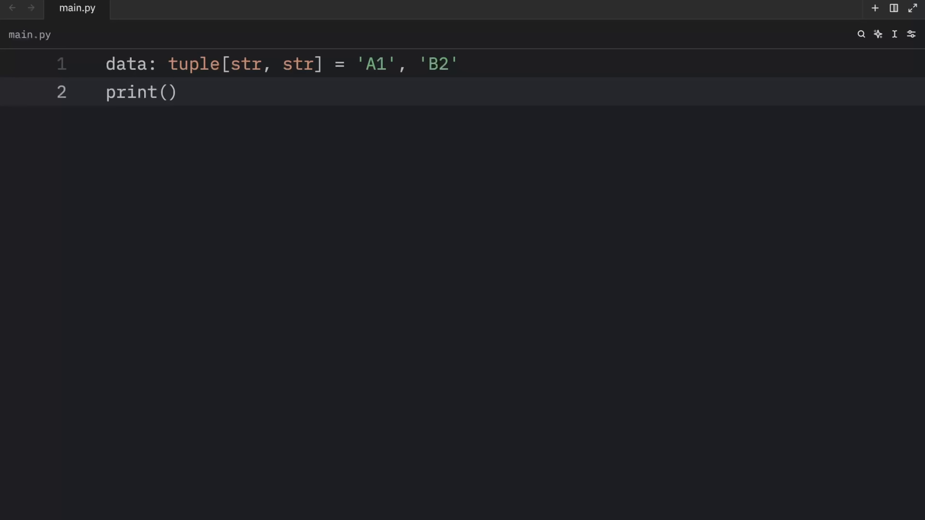
text(dict(data)
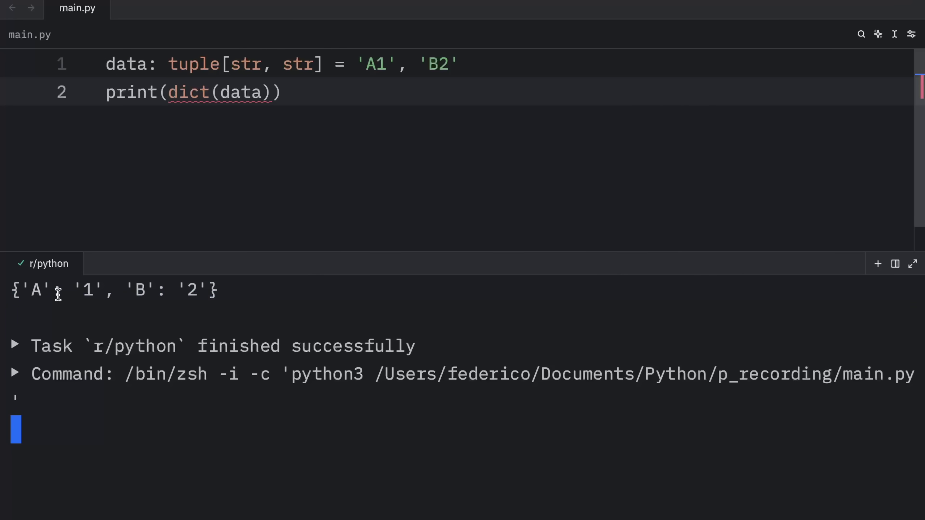
mouse_move(149, 292)
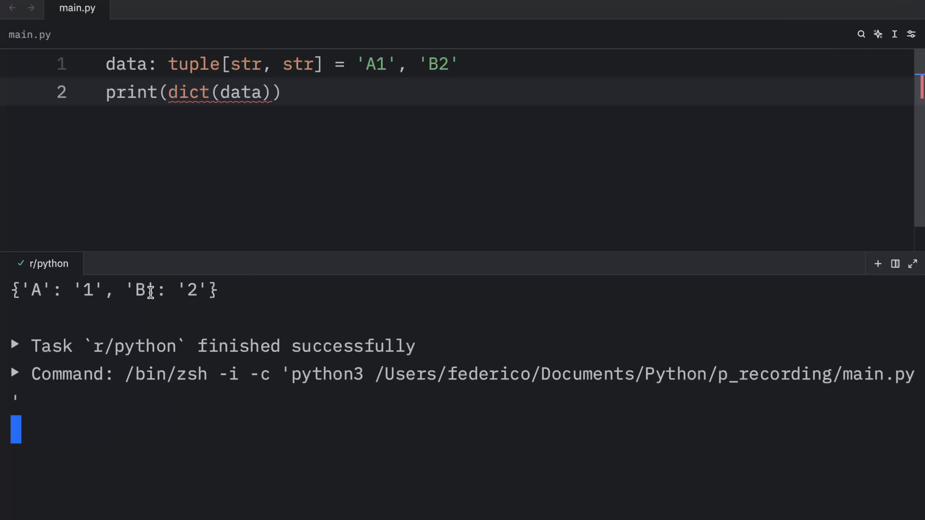
double_click(375, 65)
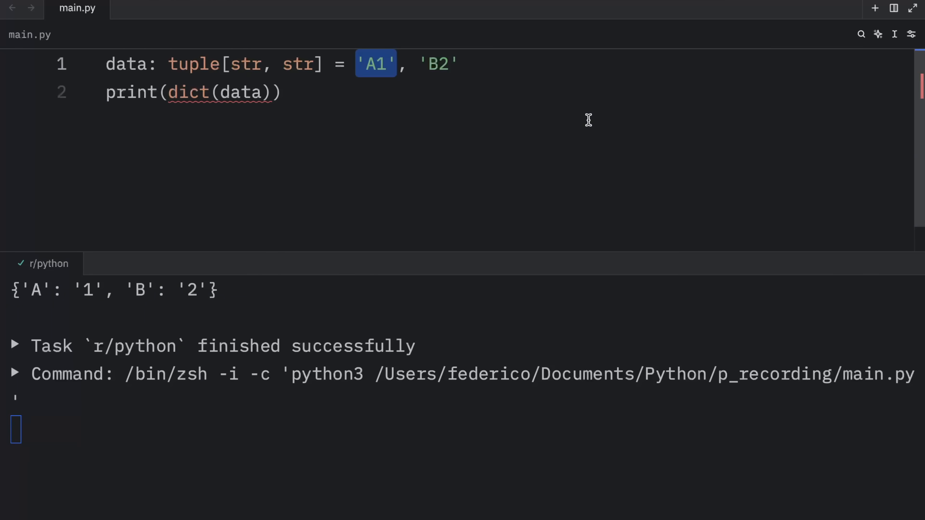
mouse_move(180, 93)
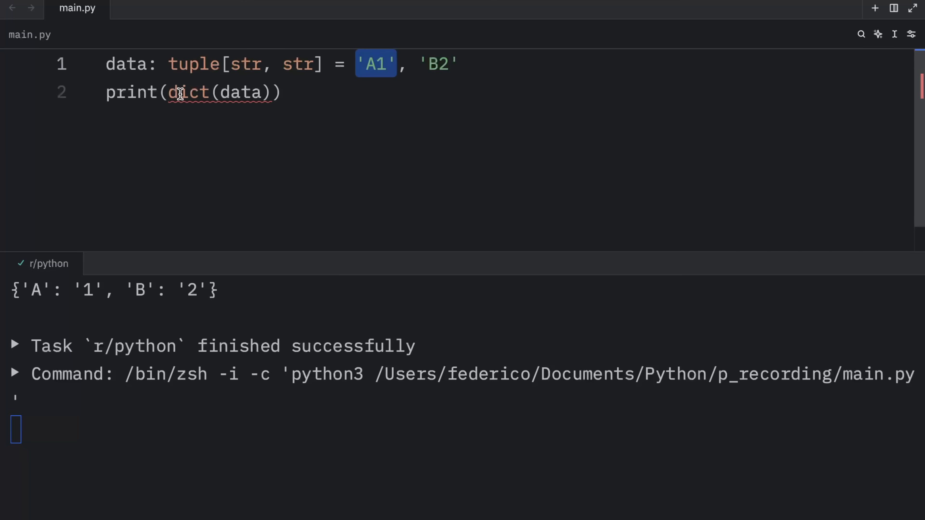
mouse_move(181, 92)
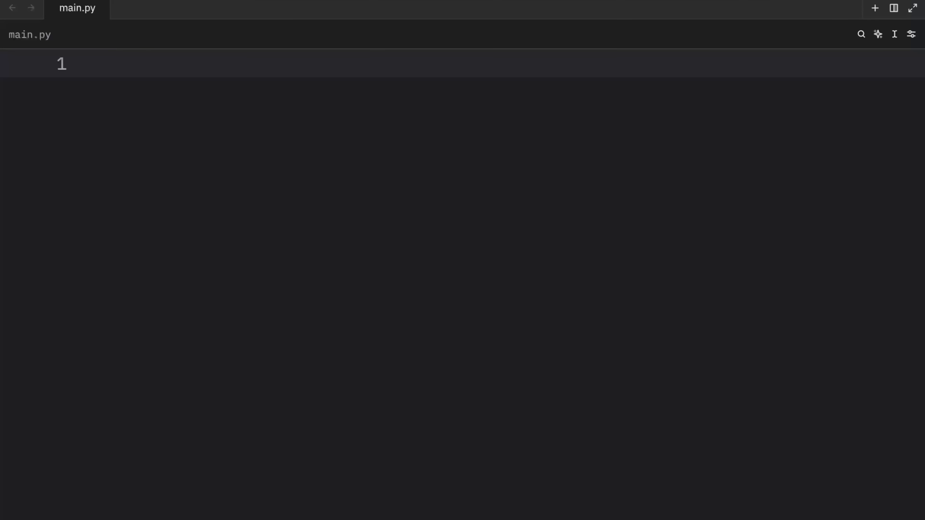
Write comparison: bool = [] == [] == [] as a chained comparison.
text(comparison:)
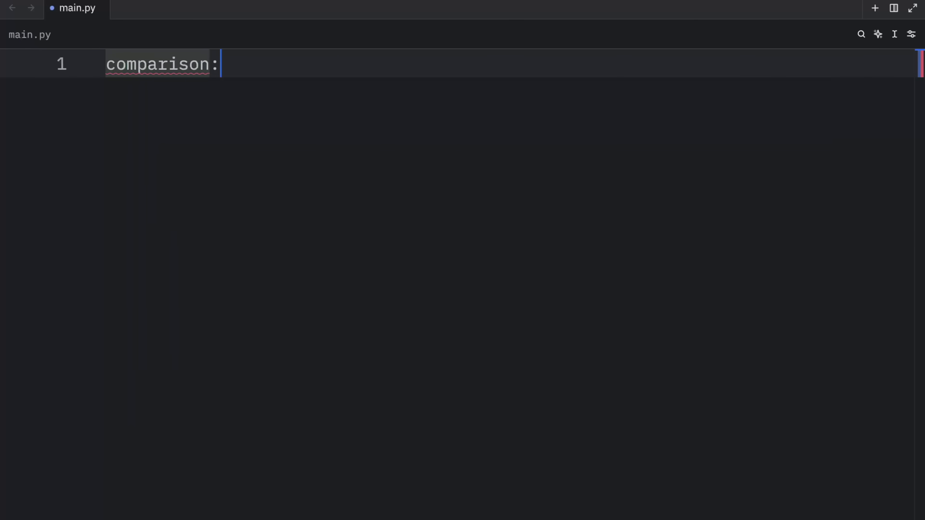
text(bool =)
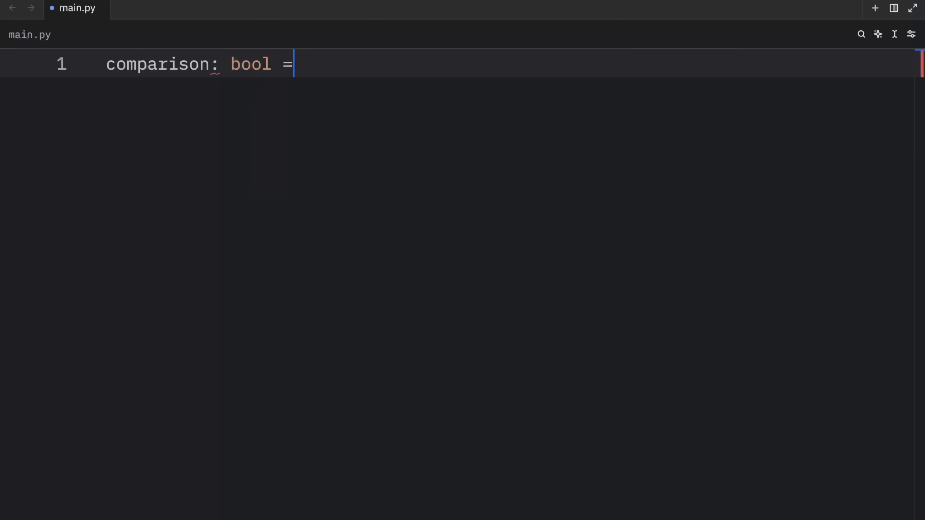
text([] =)
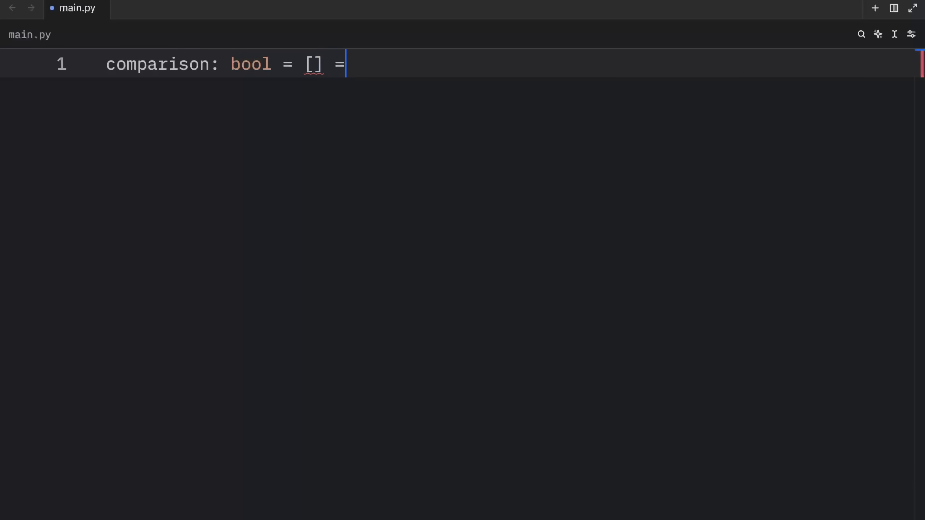
text(= [])
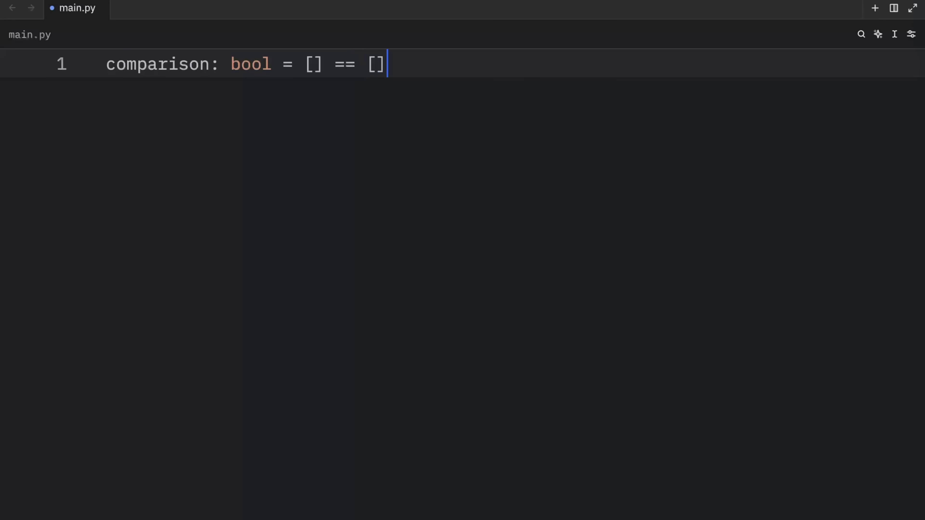
text(== [])
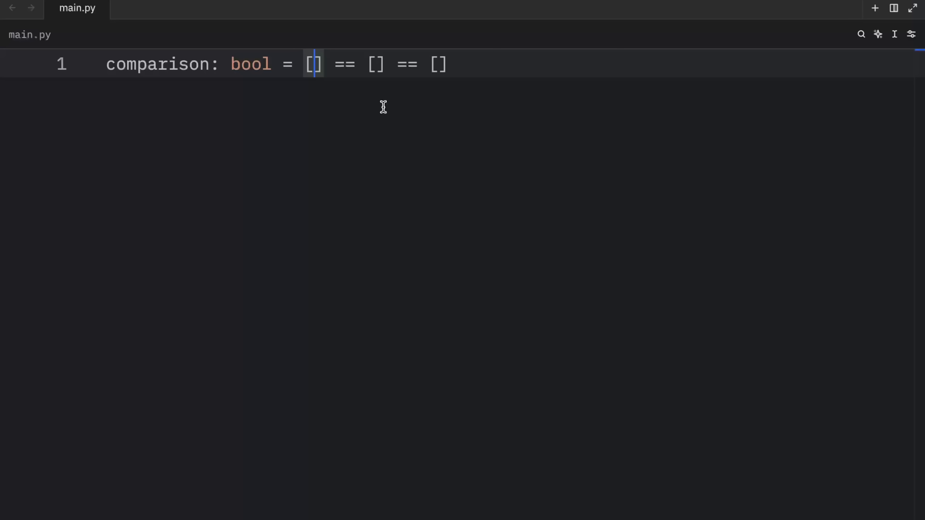
Substitute True/False for the first [] == [] pair, add print(comparison) and parentheses.
drag(318, 64, 386, 64)
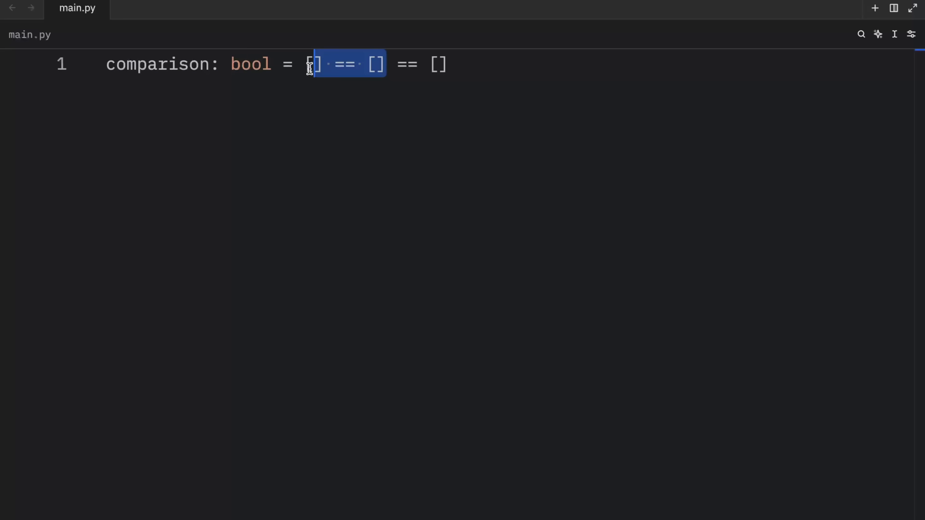
text(True)
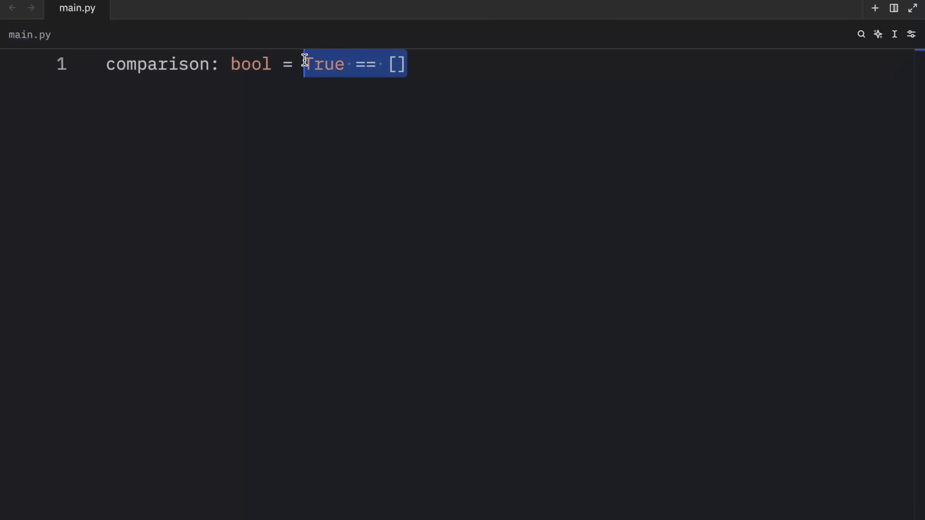
text(Fals)
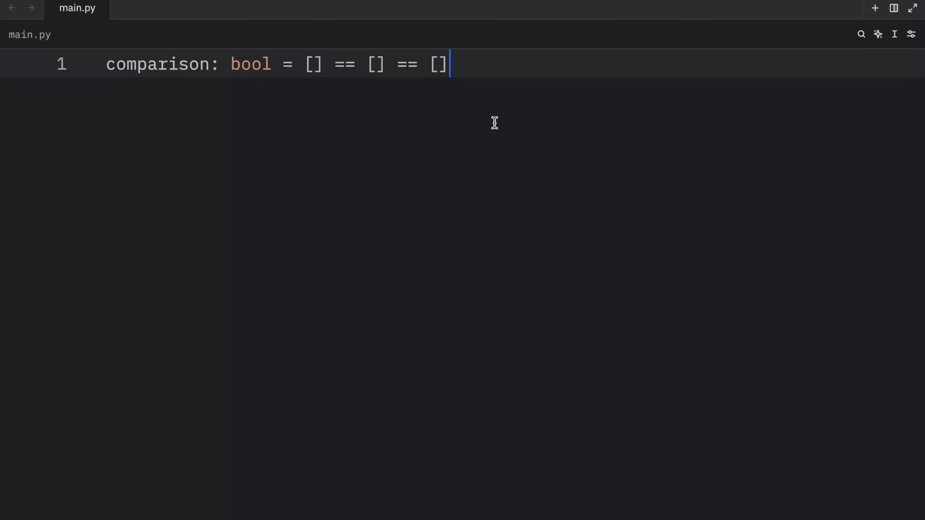
text(print(comparison)
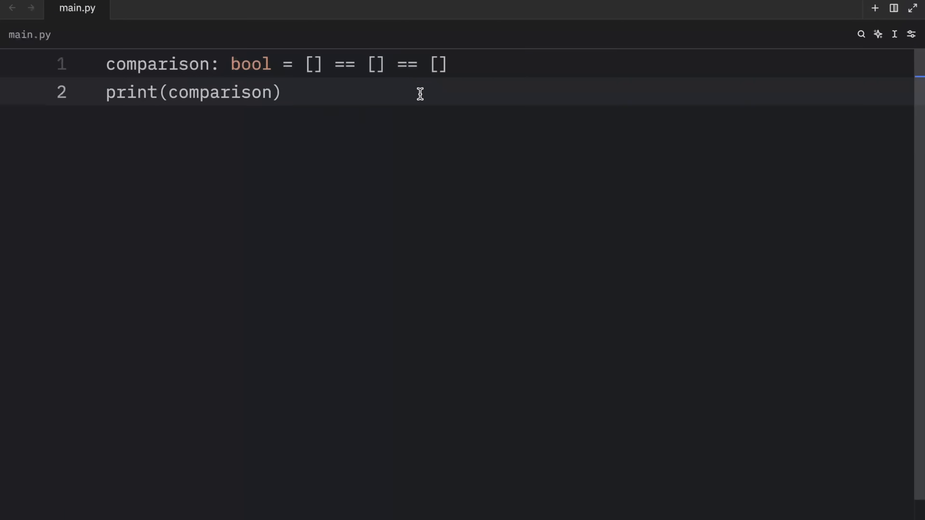
drag(304, 63, 387, 64)
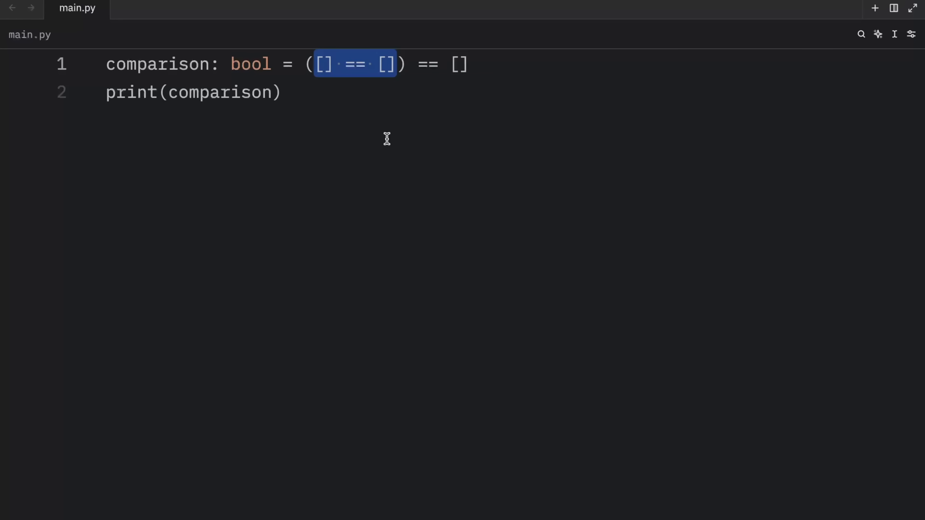
text(True)
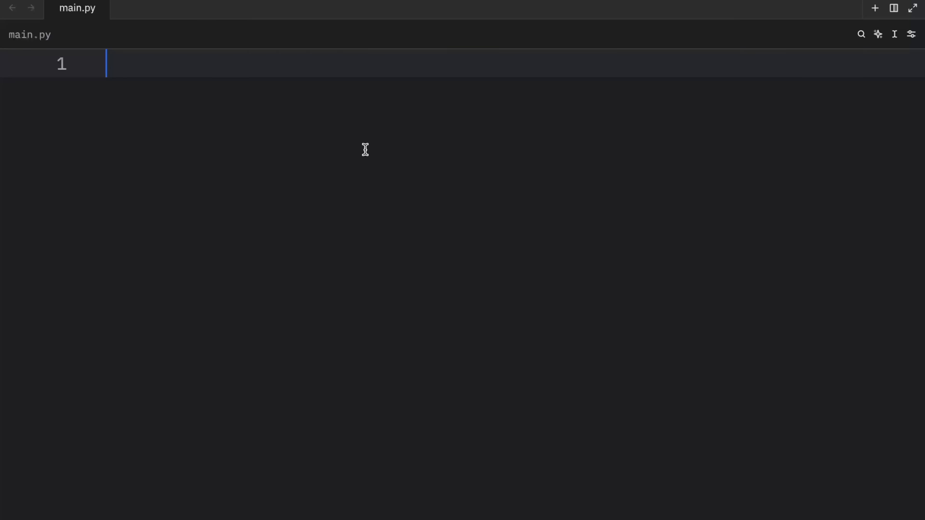
Write *_, = 'Bob' and print(_), which outputs ['B', 'o', 'b'].
text(*)
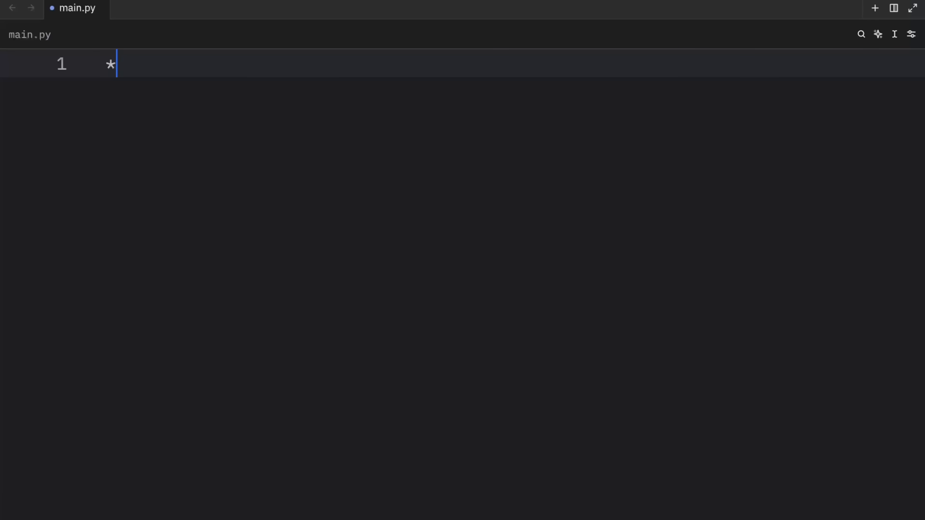
text(_, = ')
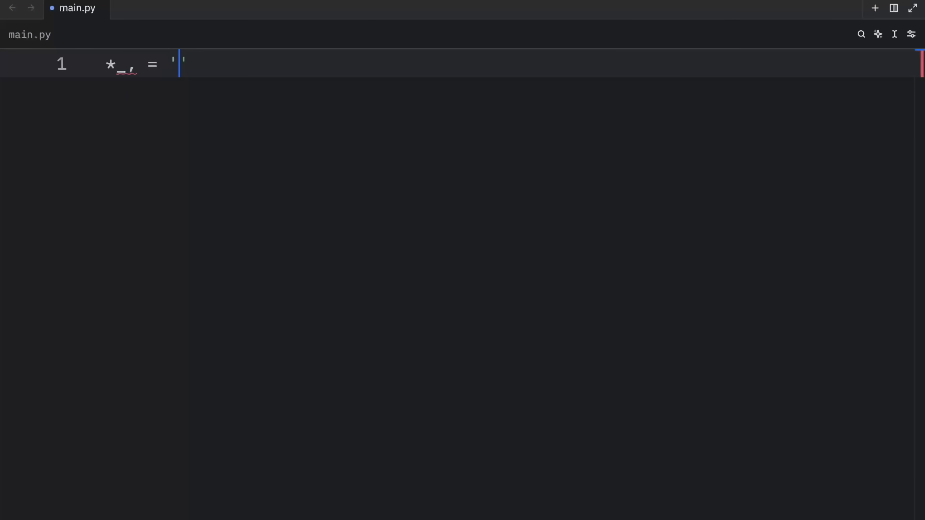
text(Bob)
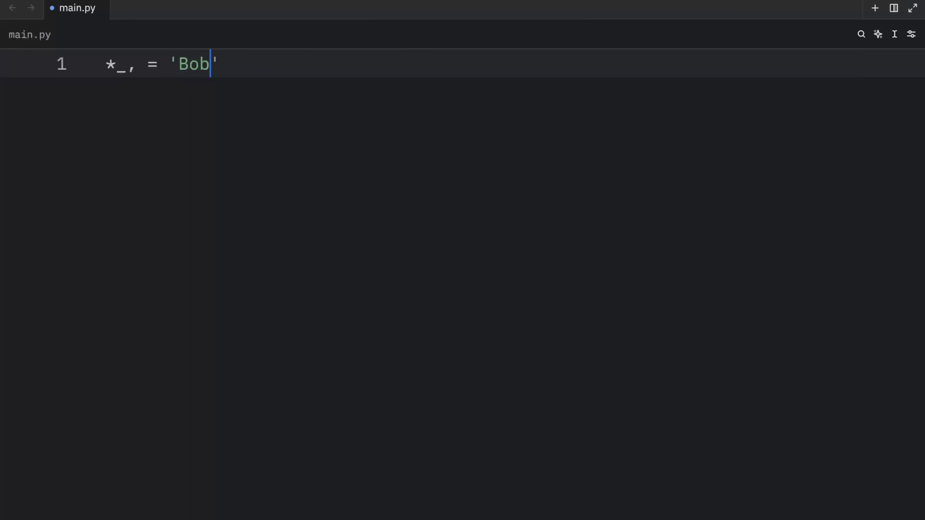
key(Enter)
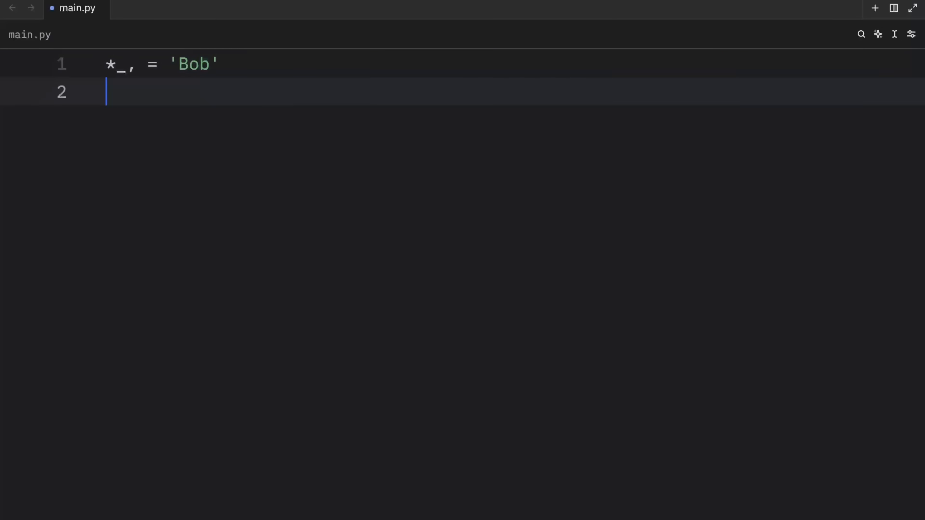
text(print(_)
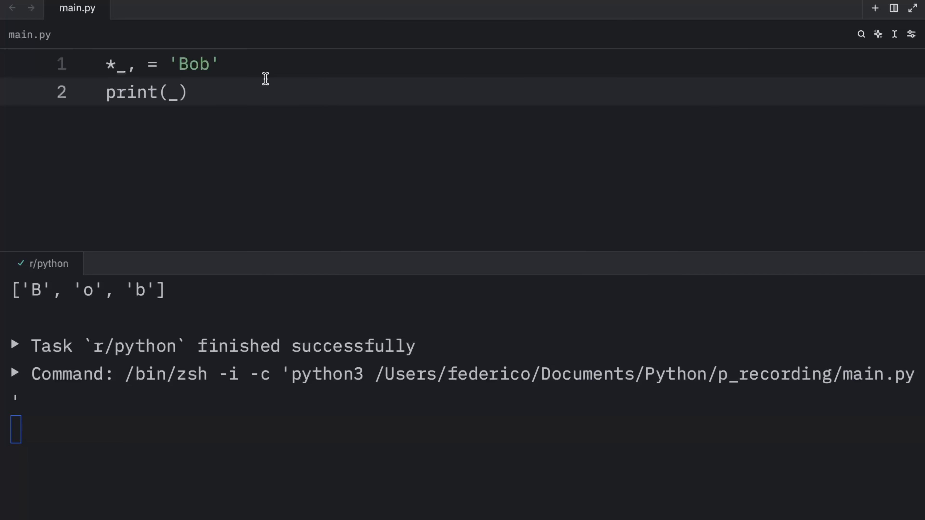
mouse_move(3, 60)
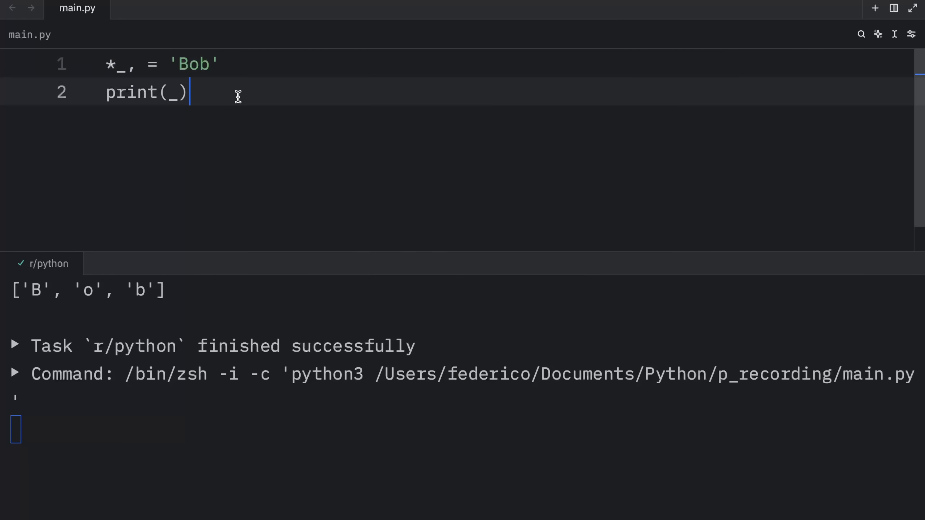
Rename _ to letters, add last_letter and print(last_letter), which outputs ['B', 'o'] and b.
click(124, 63)
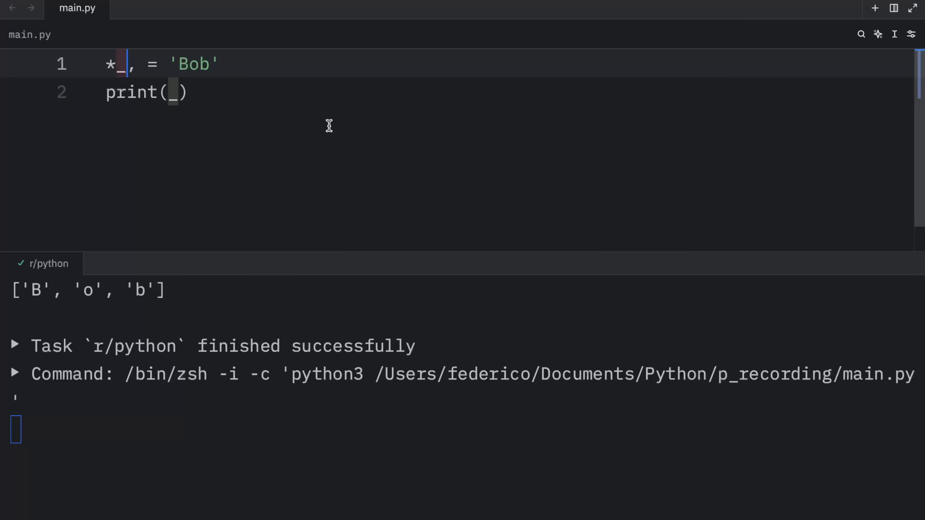
text(letters)
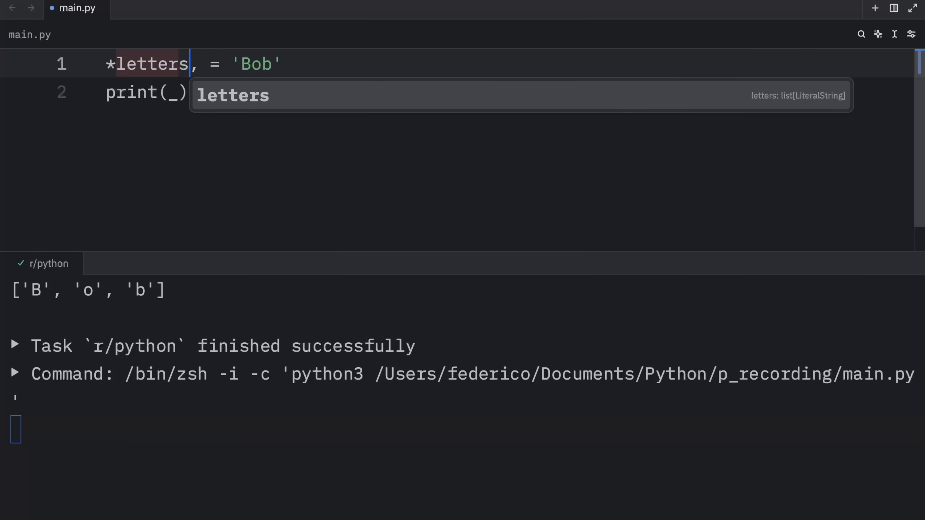
key(Tab)
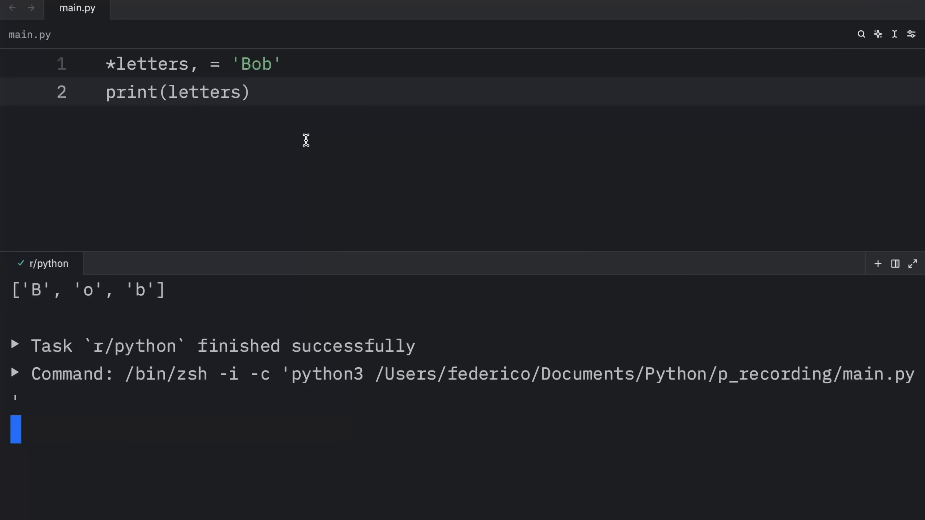
mouse_move(220, 99)
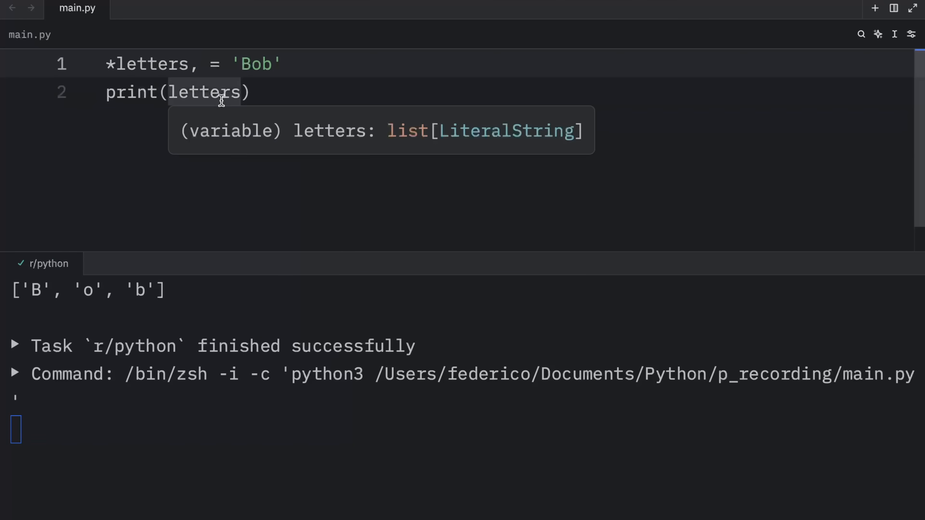
text(last)
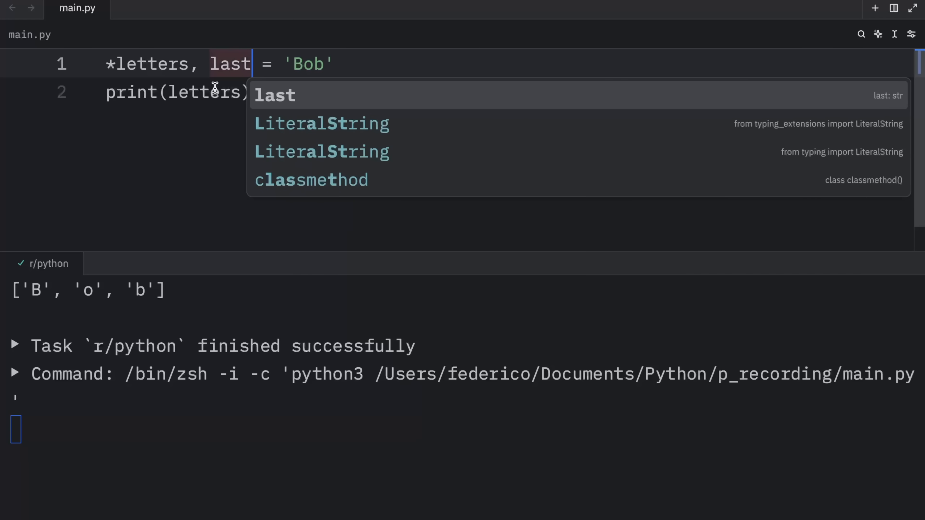
text(_letter)
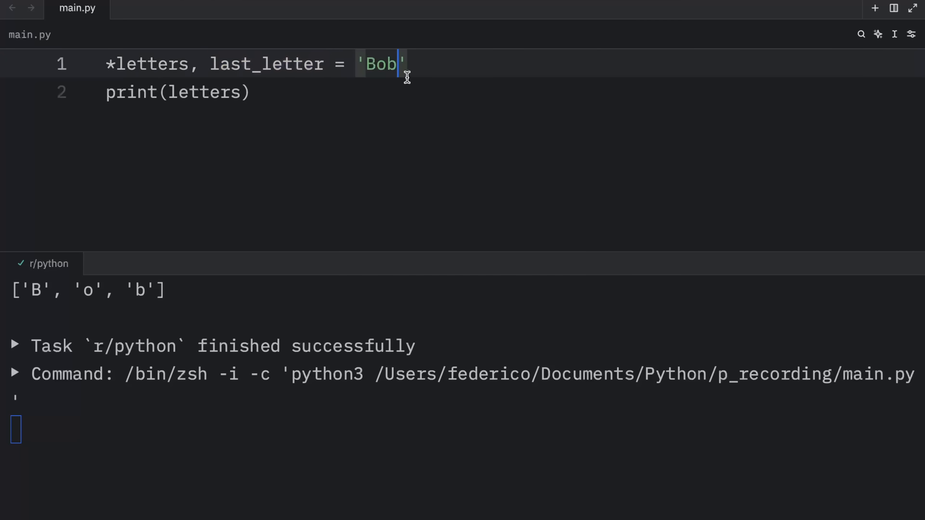
text(print(last_letter)
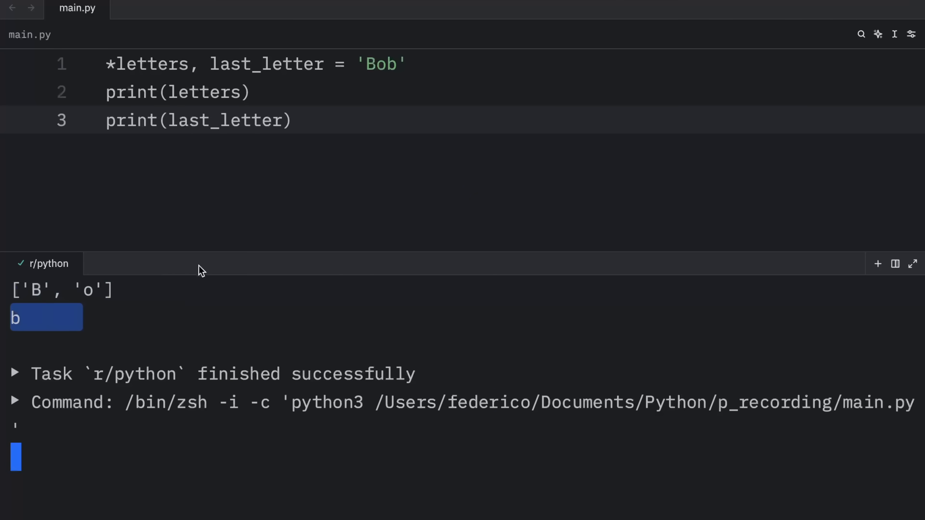
double_click(265, 65)
text(*_,)
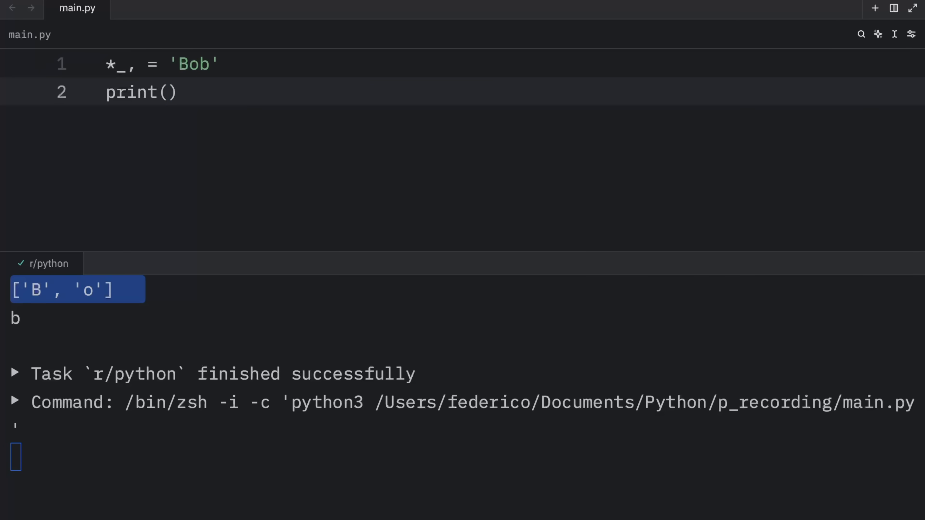
text(_)
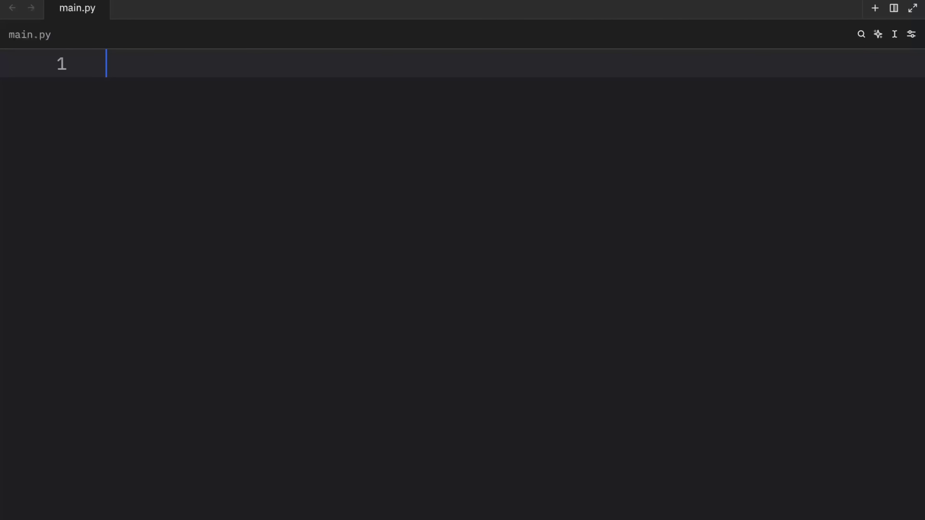
Write result: int = 1 ++----++----++-+-+ 1 and print(result), which outputs 2.
text(result: int = 1)
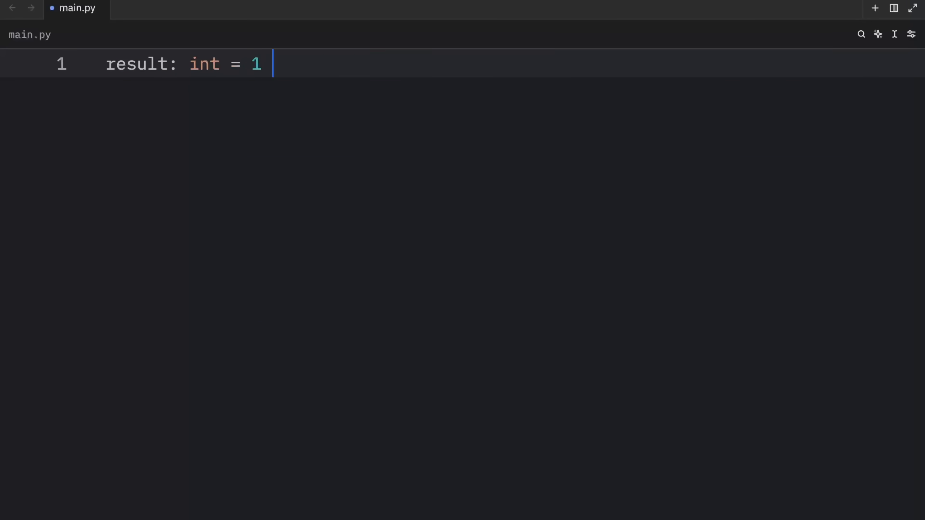
text(++)
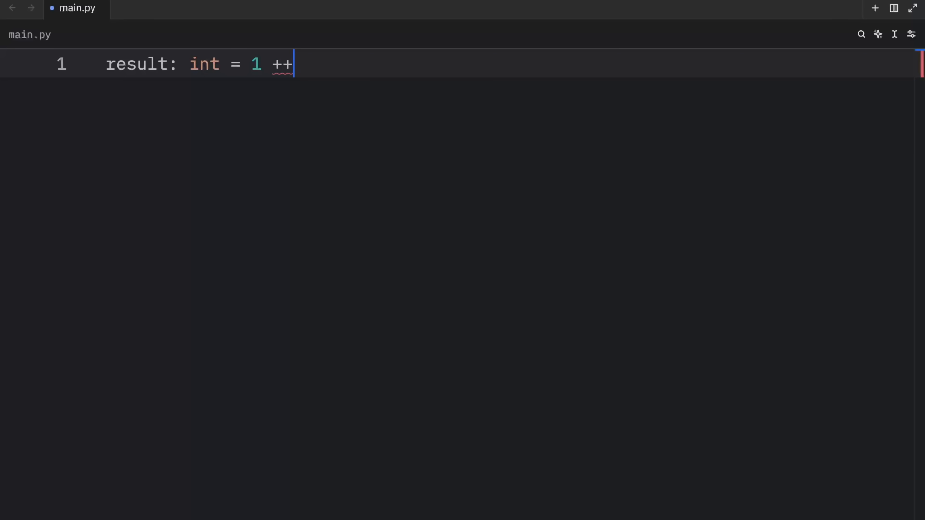
text(----++)
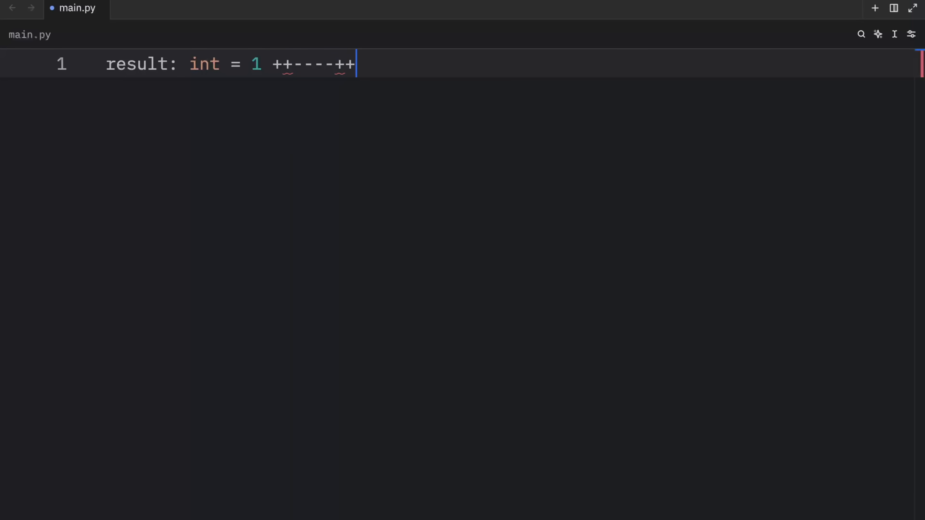
text(----++-+-)
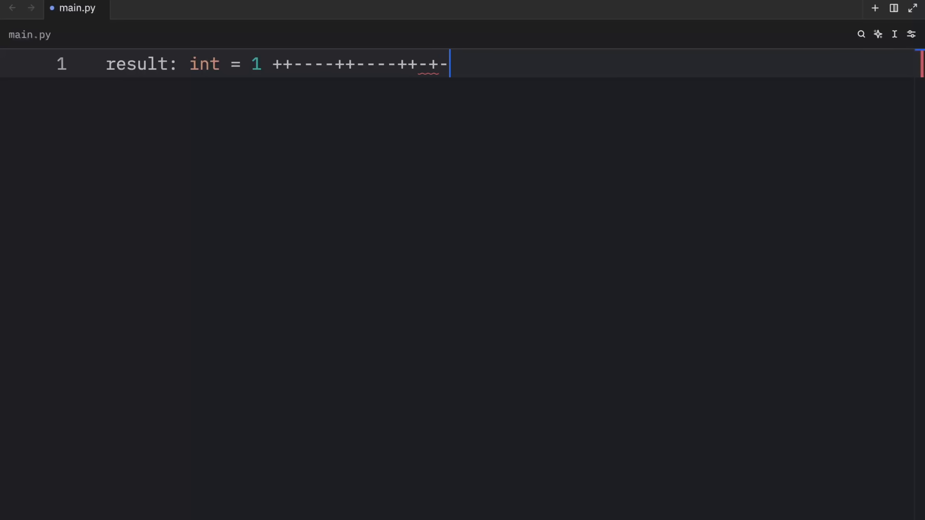
text(+ 1)
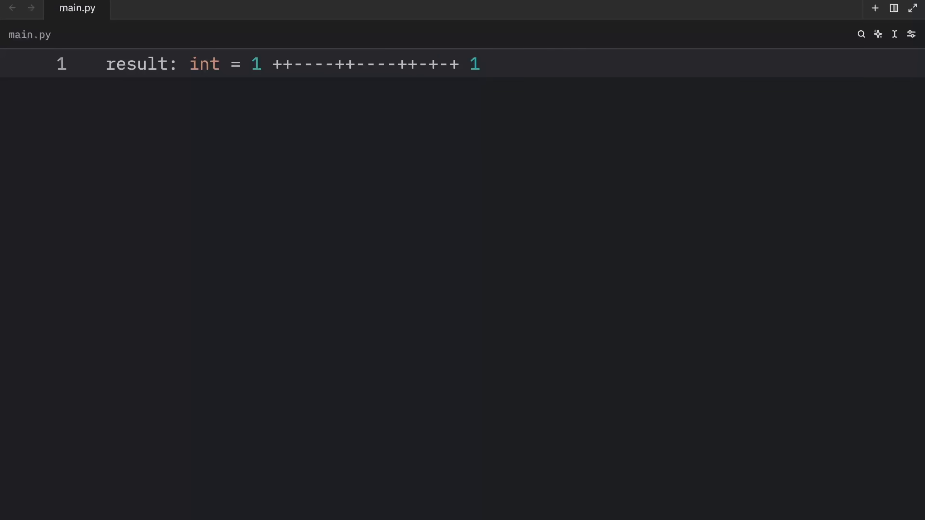
text(print(result)
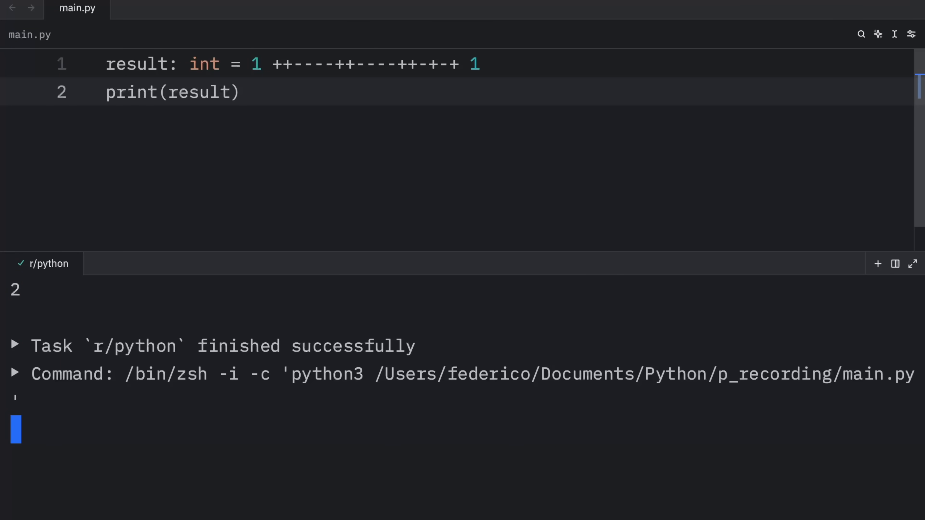
mouse_move(387, 176)
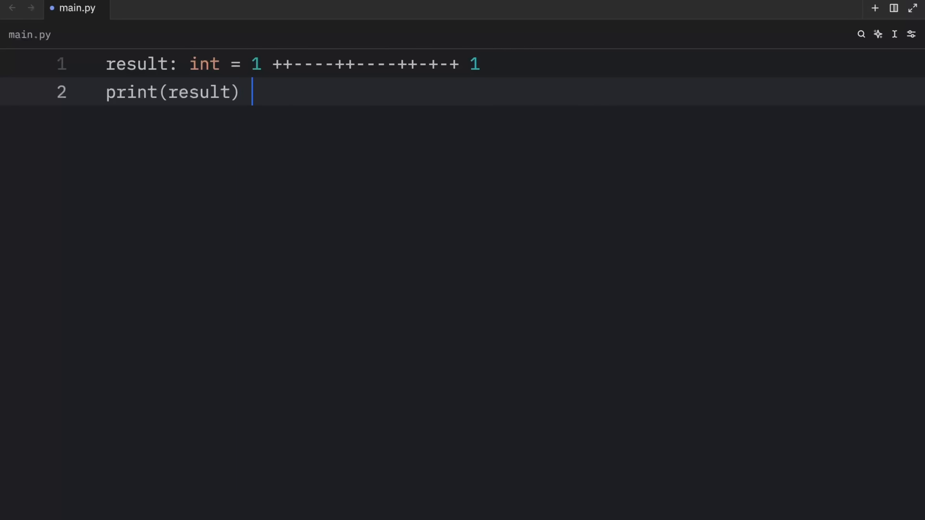
Add stray signs after print(result), then undo them.
text(++ -)
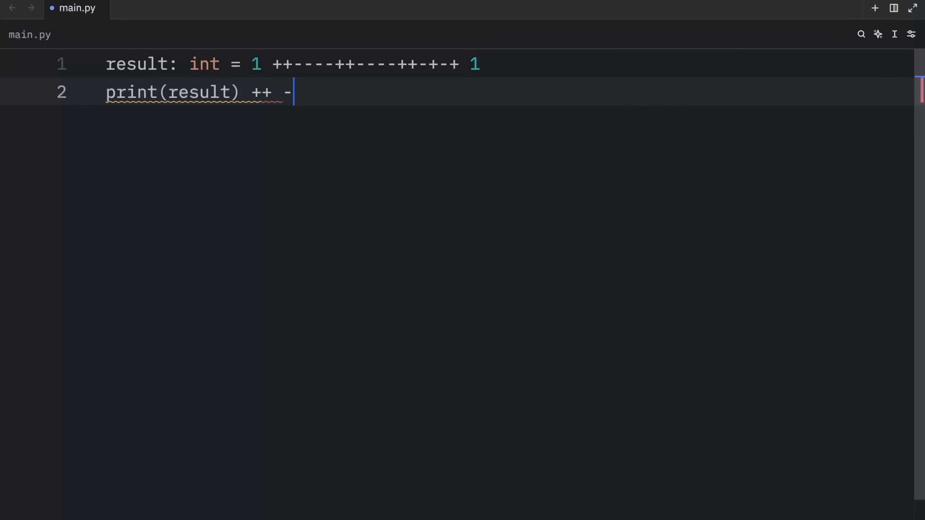
text(-)
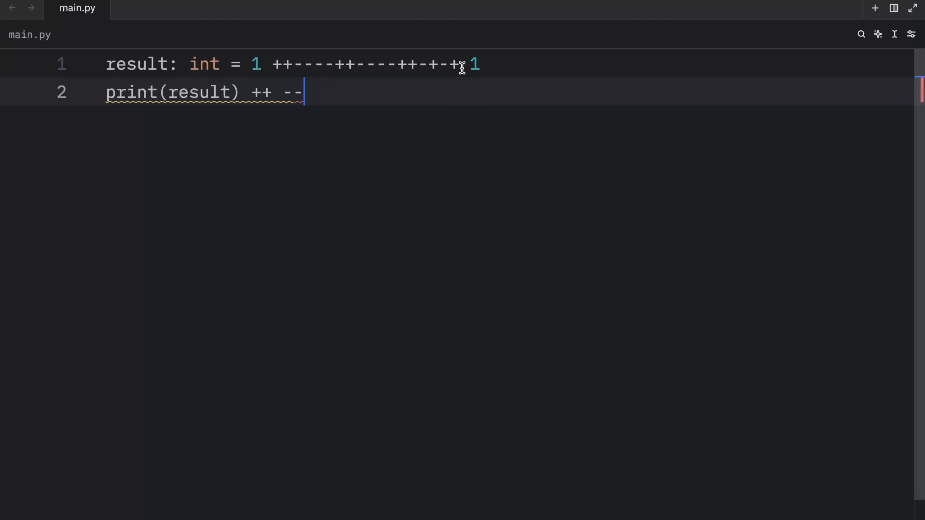
drag(273, 63, 466, 63)
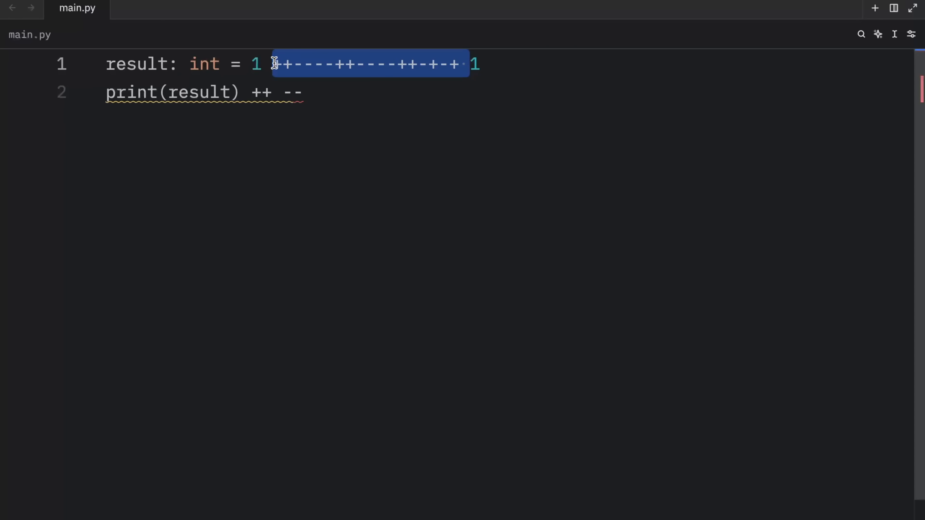
click(321, 92)
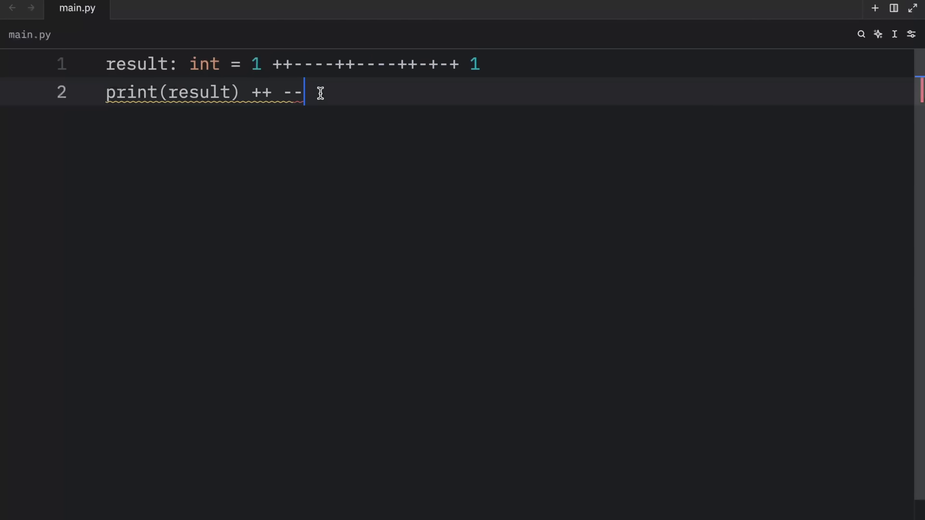
key(Backspace)
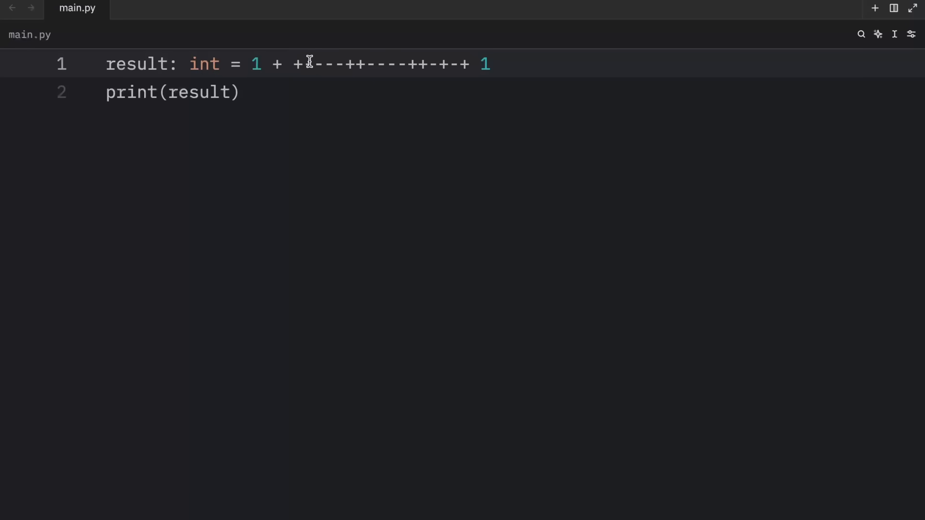
Delete the sign runs on line 1 so it reads result: int = 1 + 1.
drag(294, 64, 490, 64)
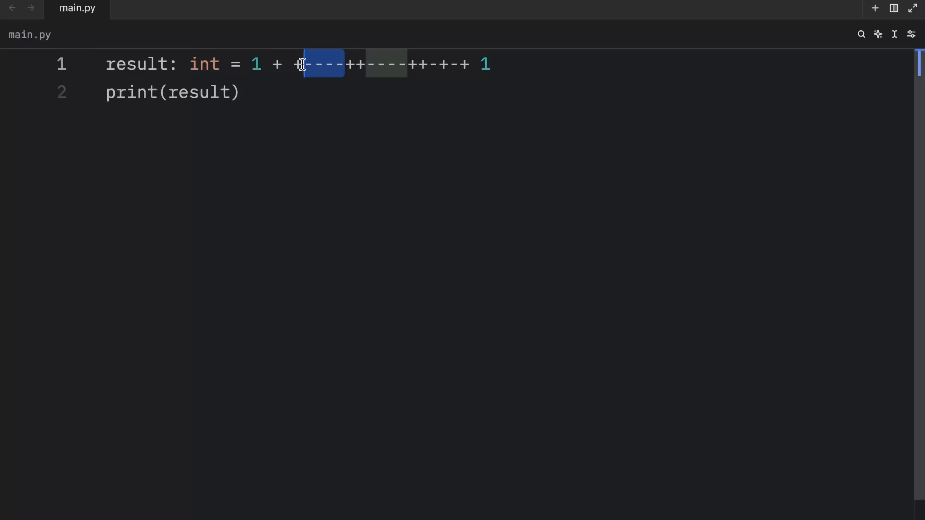
text(++)
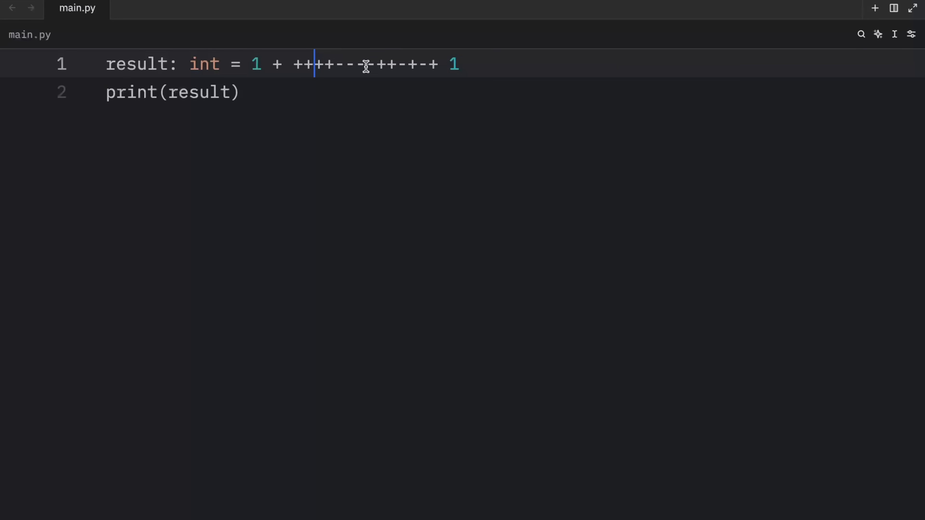
drag(334, 64, 375, 64)
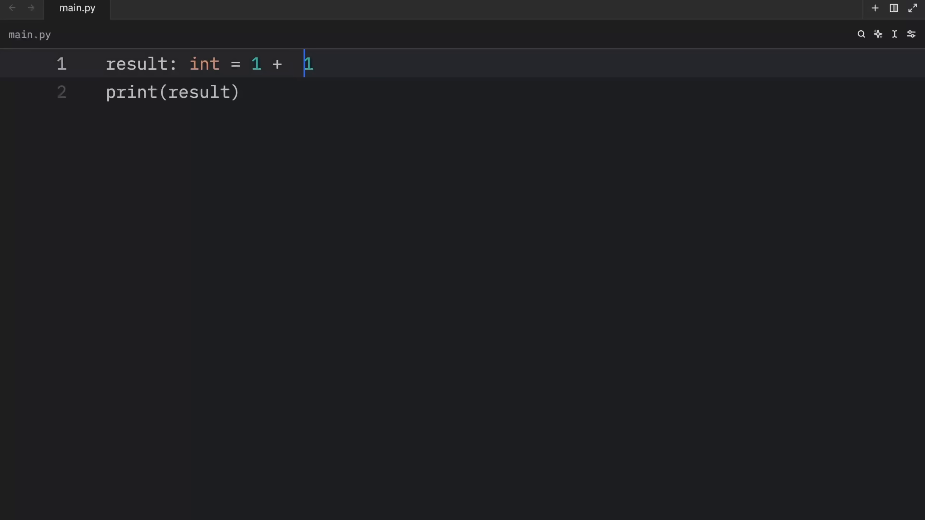
Change the expression to 1 + -1, run it to print 0, then begin rewriting the file.
text(+)
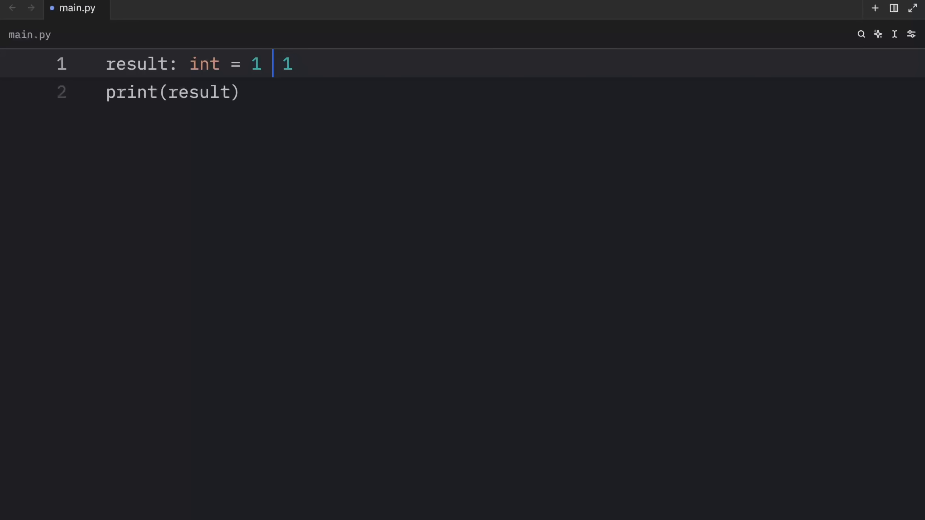
text(-)
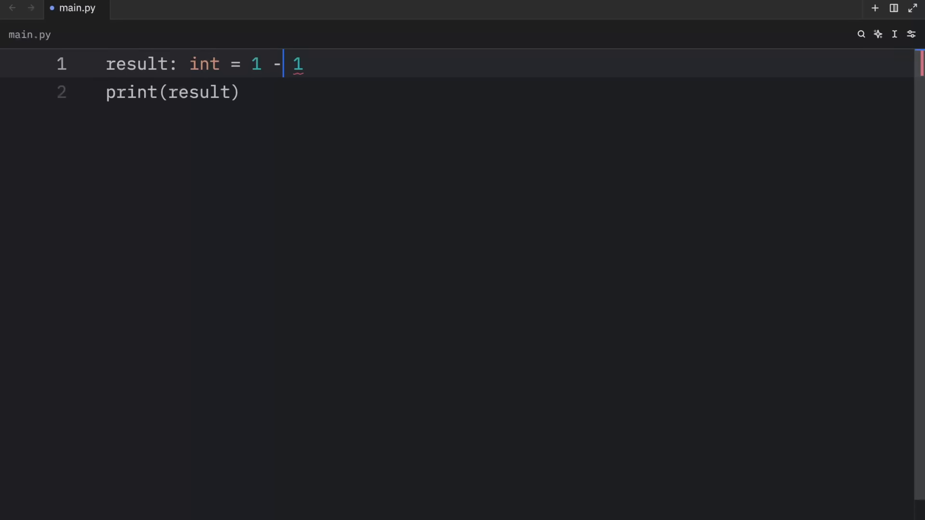
text(-)
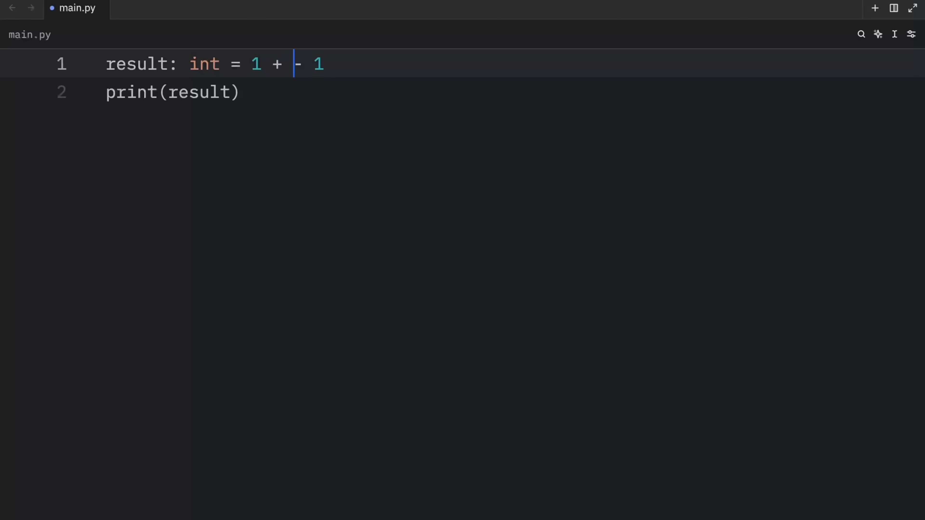
key(Ctrl+s)
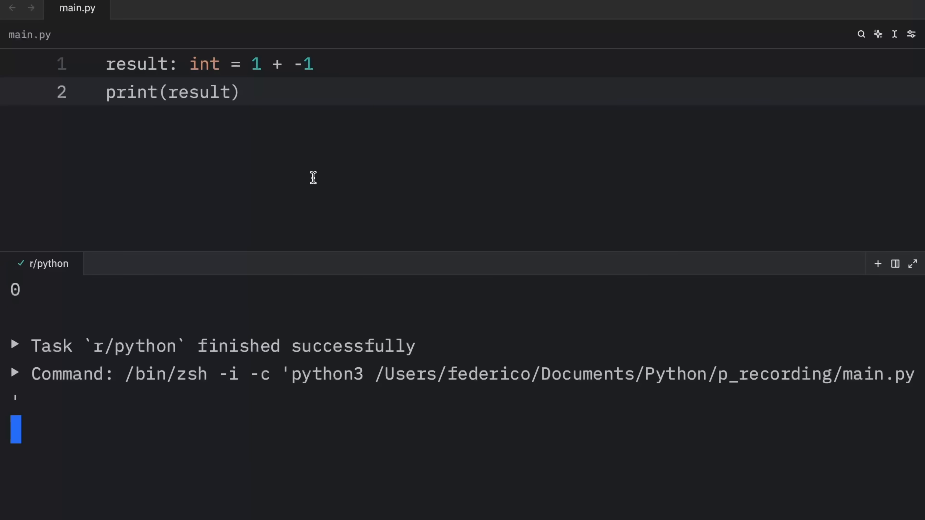
text(----)
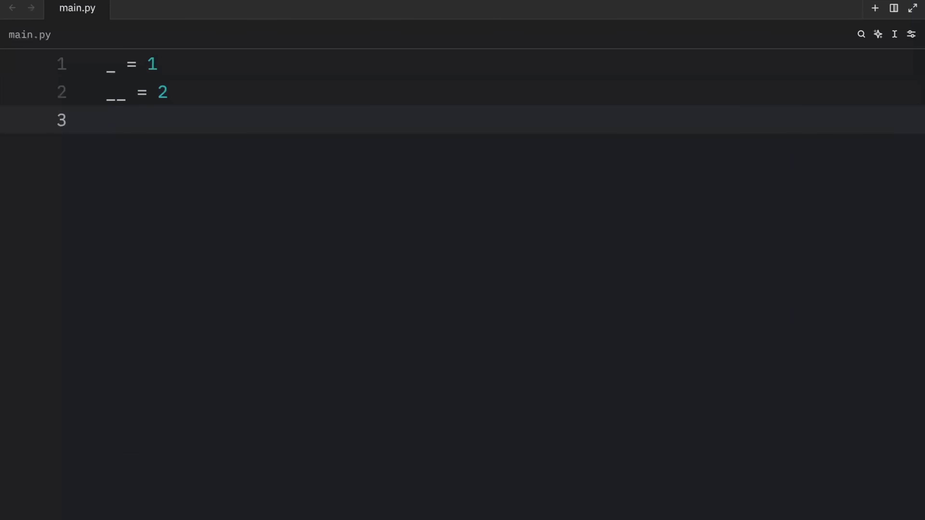
Define ___ = 3 and write result: int = _--__---___--_+-_+ ... using the underscore names.
text(___ = 3)
text(result)
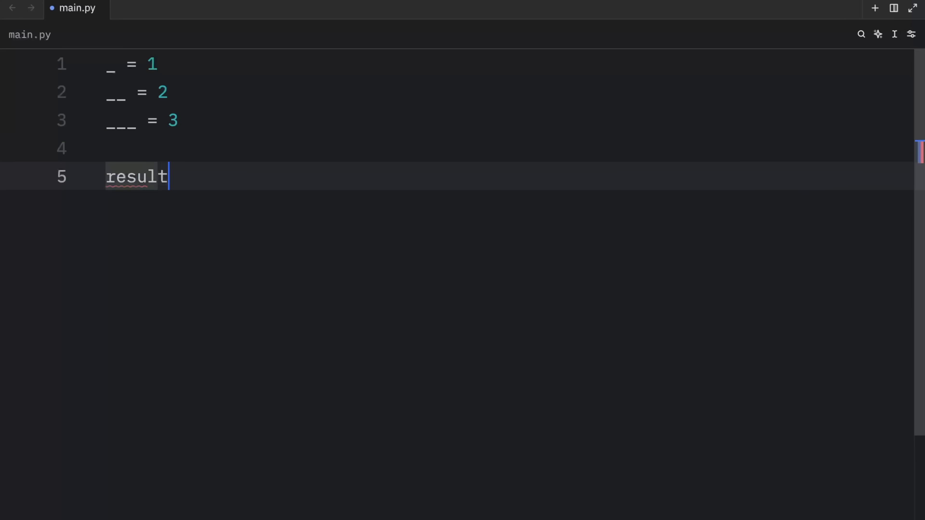
text(: int =)
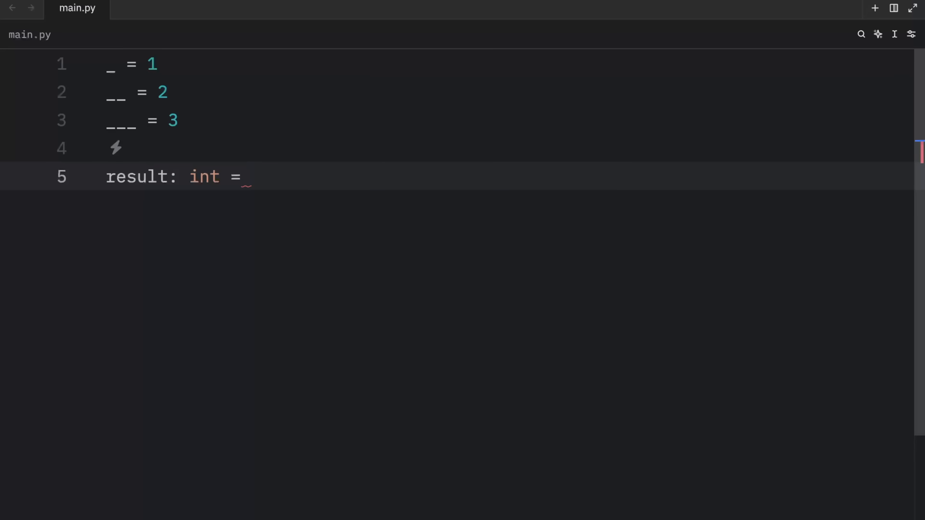
text(_--)
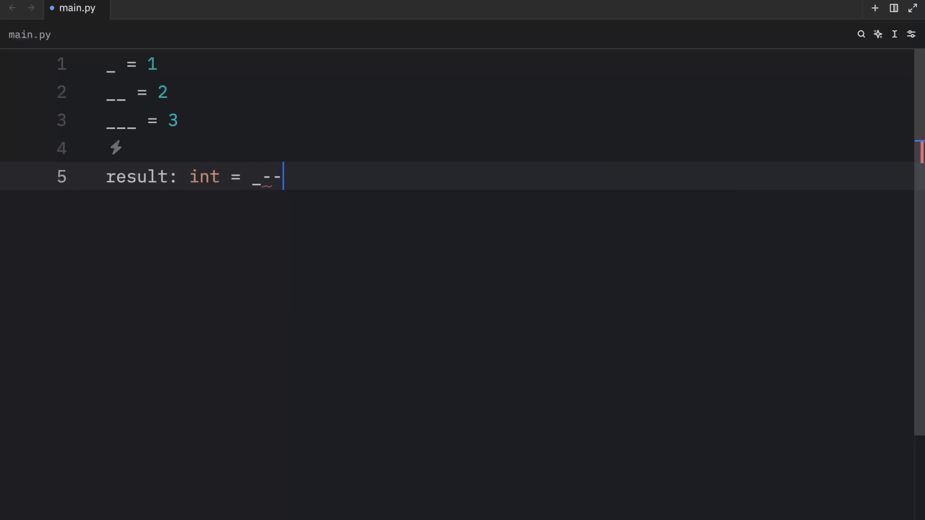
text(__---___--_+-)
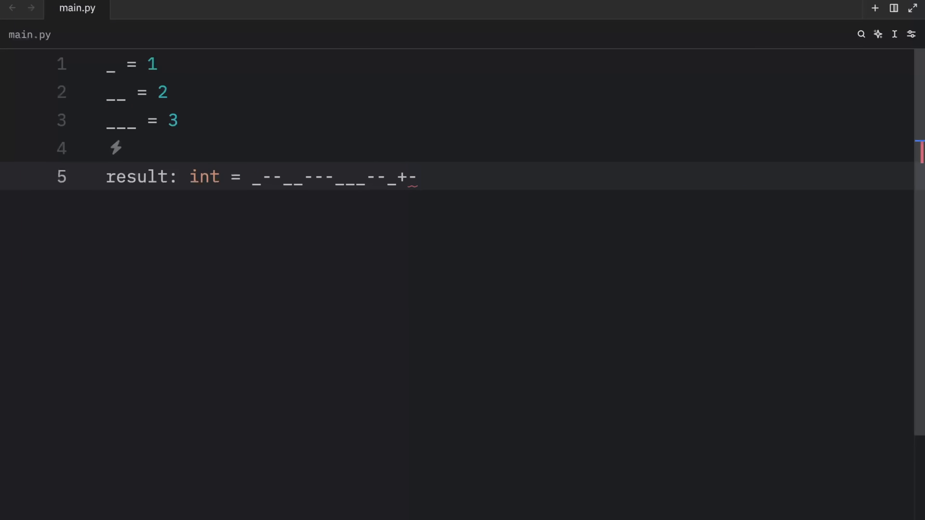
text(_+)
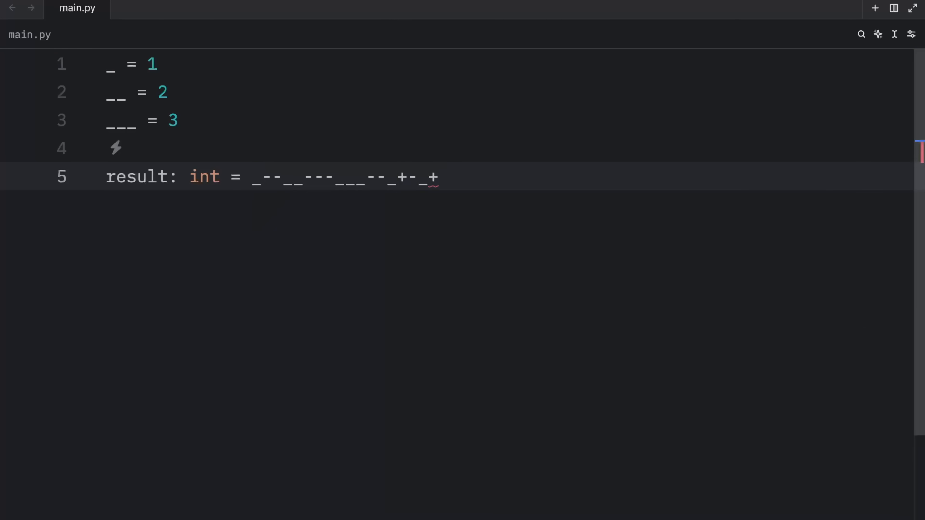
text(p)
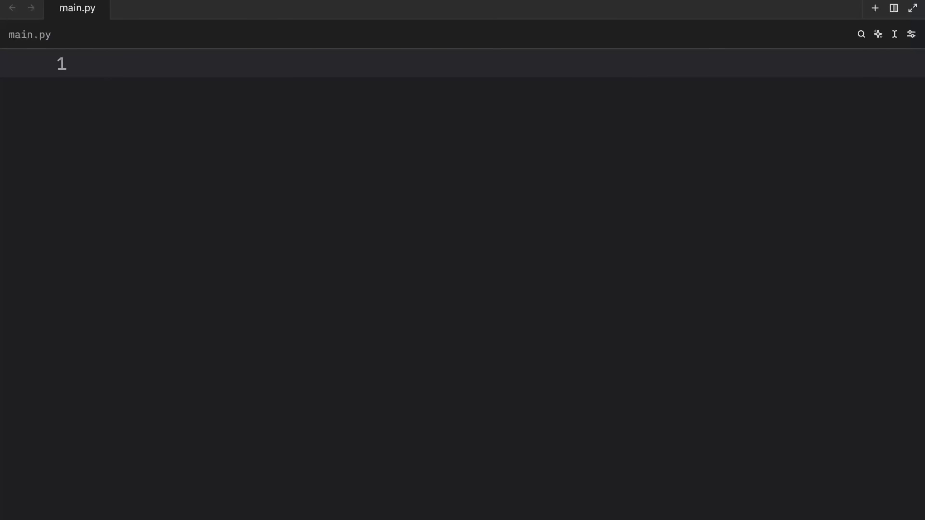
text(from)
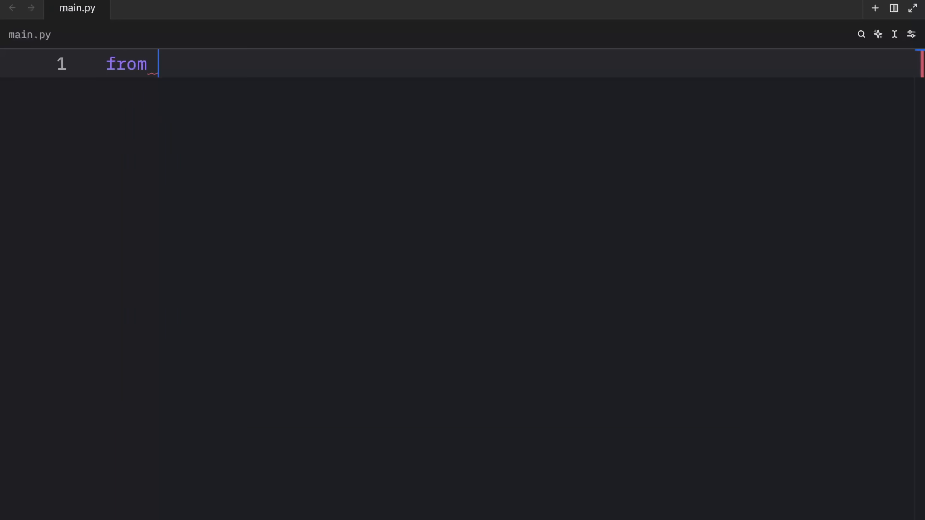
text(datetime import datetime)
text(@la)
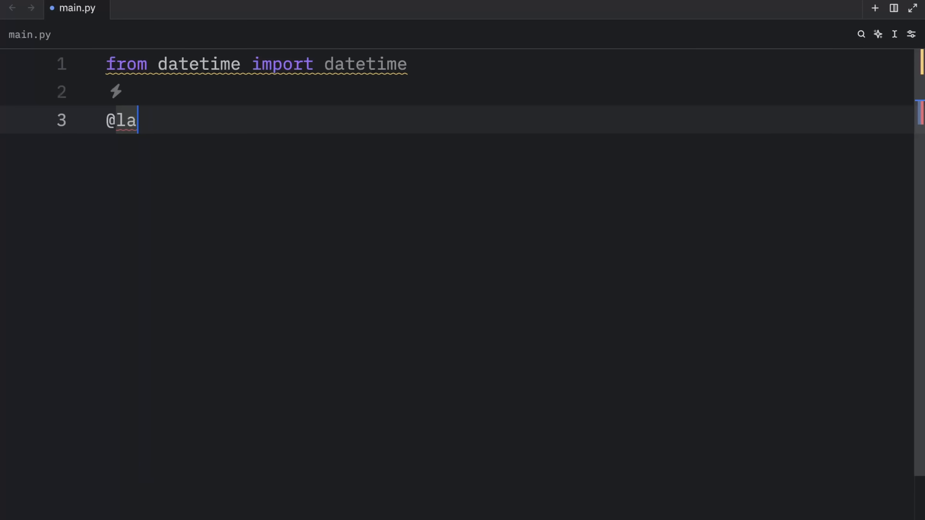
text(mbda _)
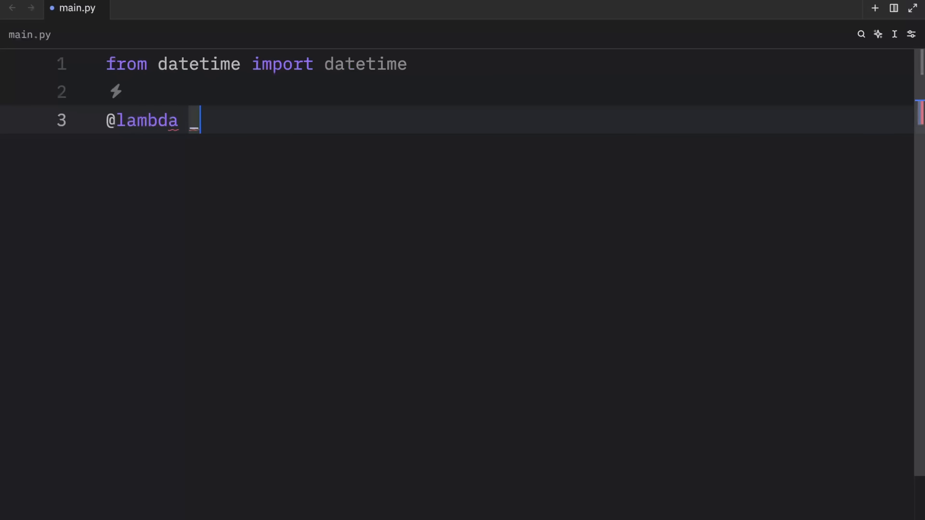
text(:)
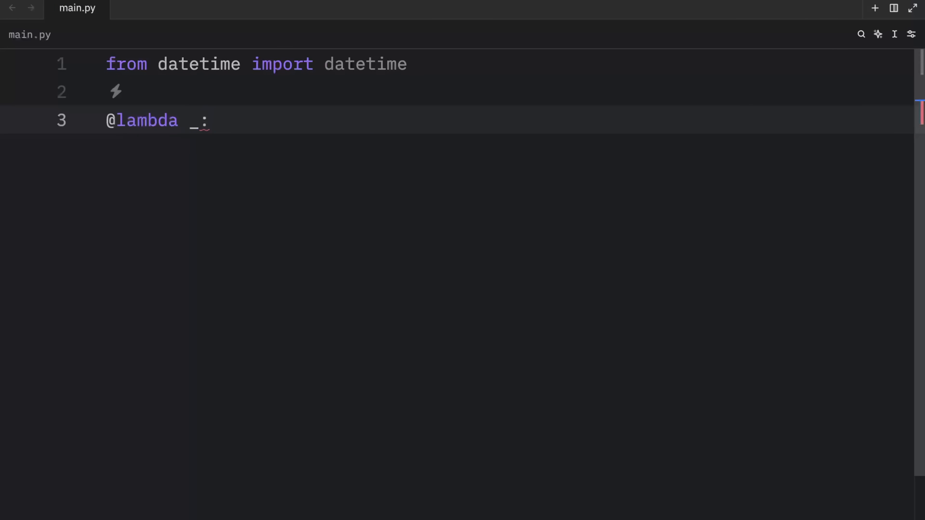
text(_())
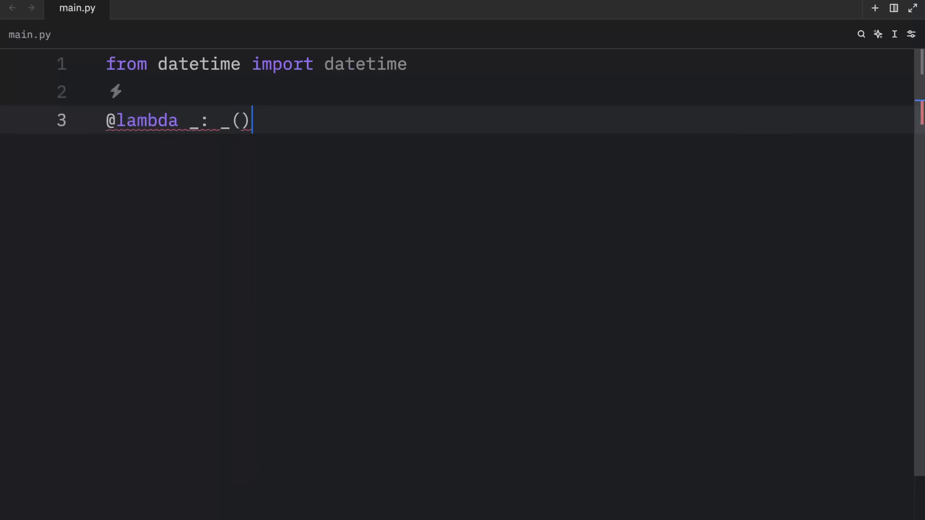
key(Enter)
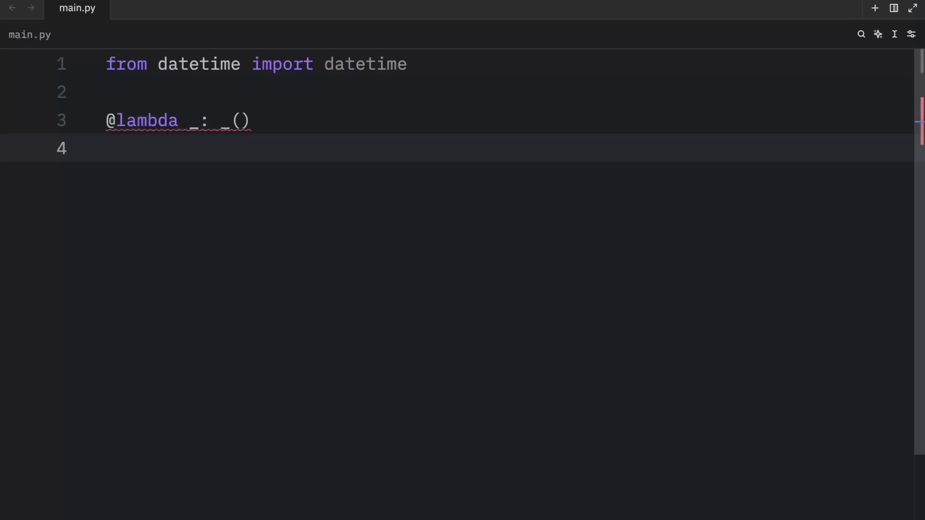
Define start() -> str taking datetime.now() and returning it in an f-string with %X.
text(def start())
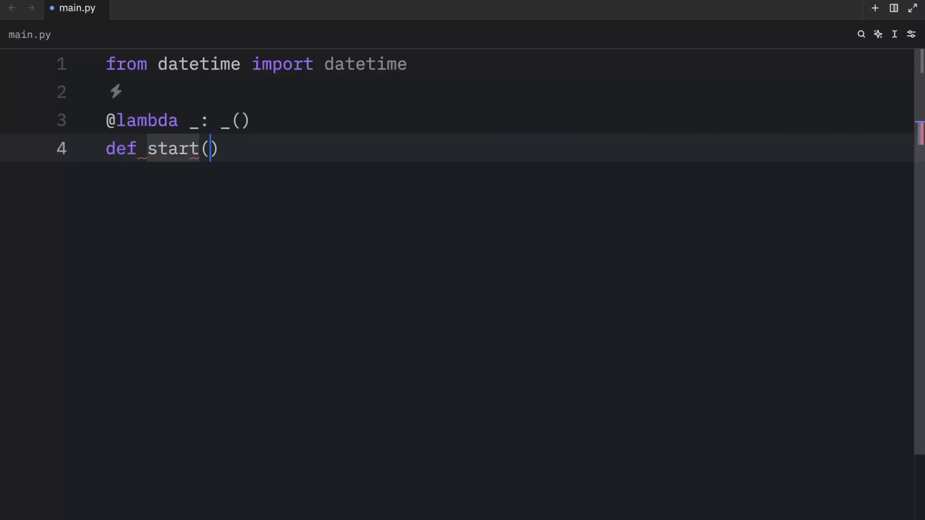
text(-> str:)
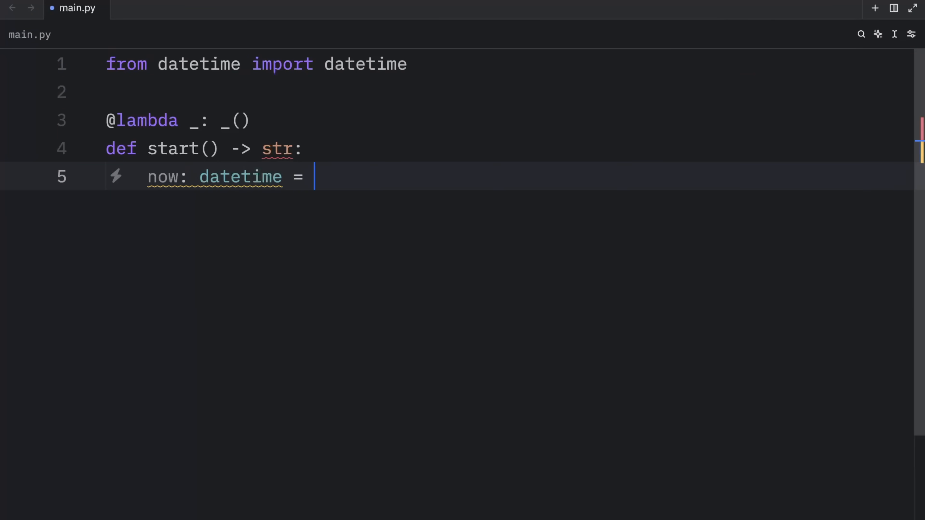
text(datetime.now()
text(return f'{n)
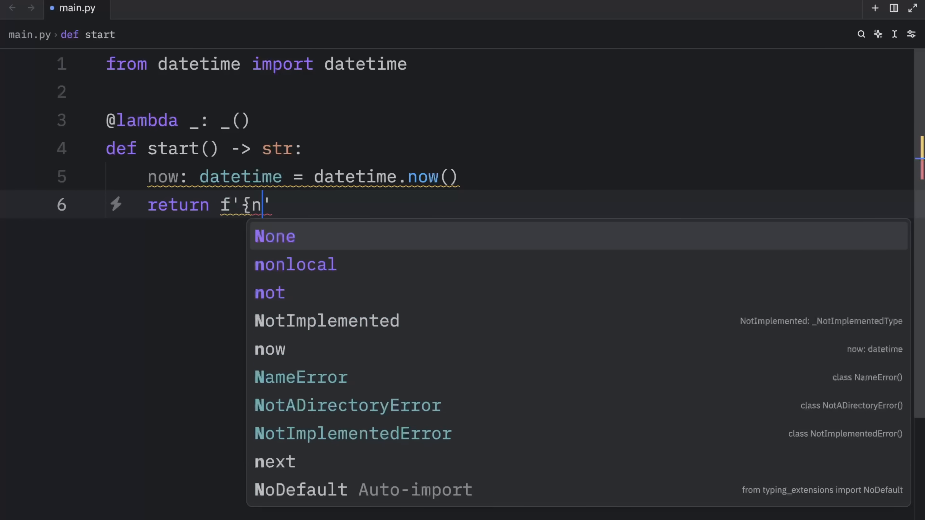
text(ow: %X)
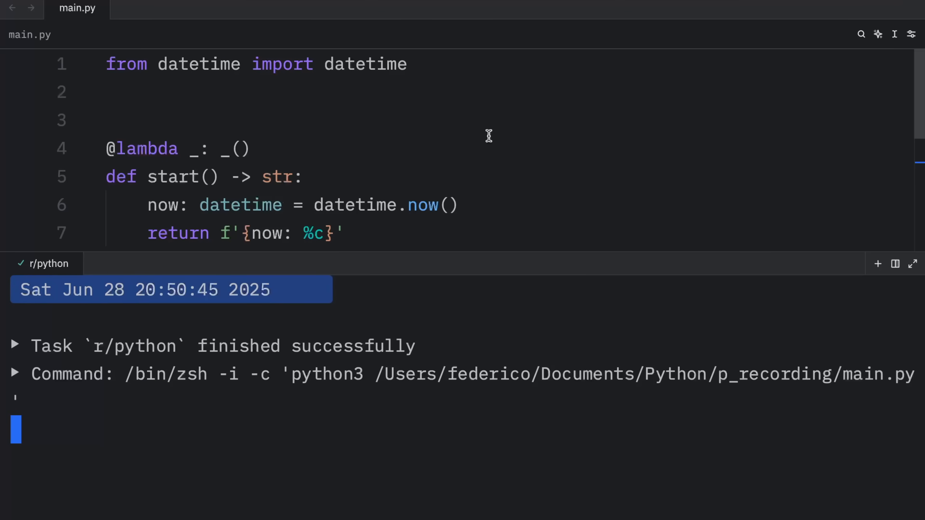
Change print(start) to print(start_time) and review the start function body.
scroll(down, 3)
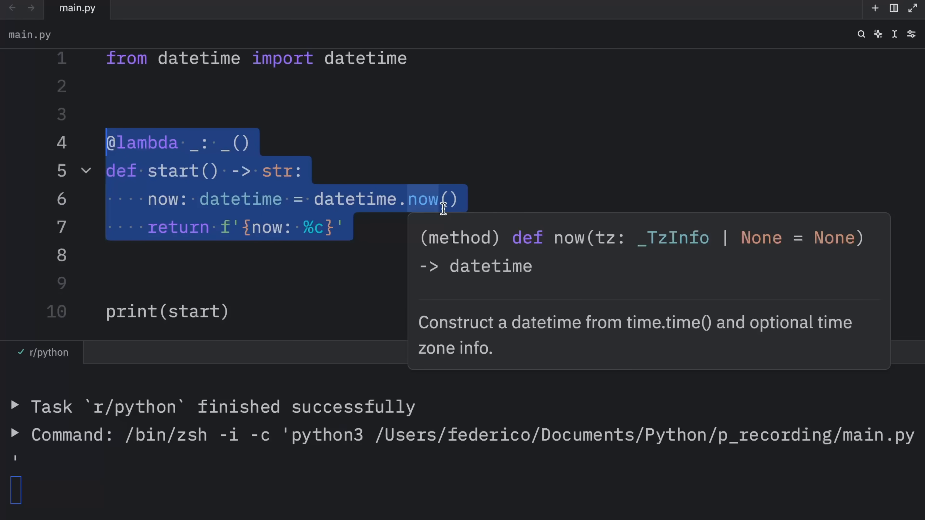
click(234, 314)
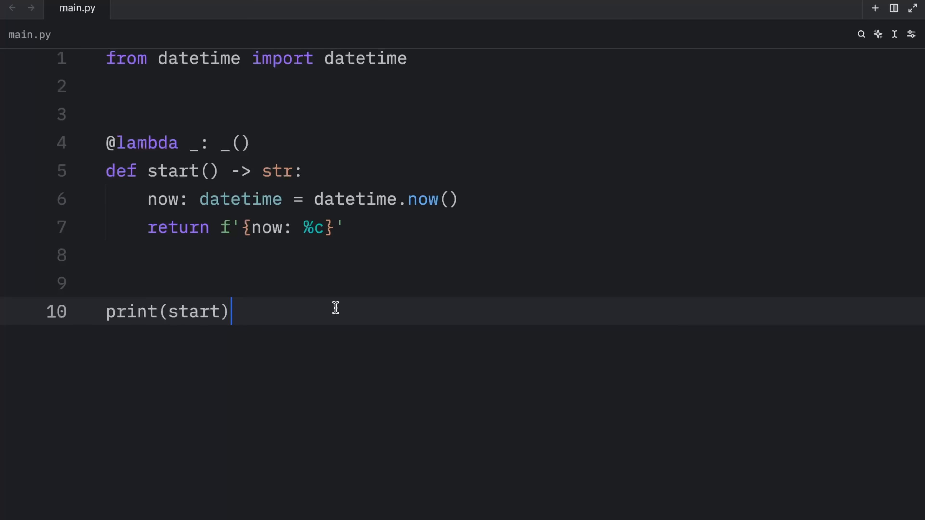
text(st)
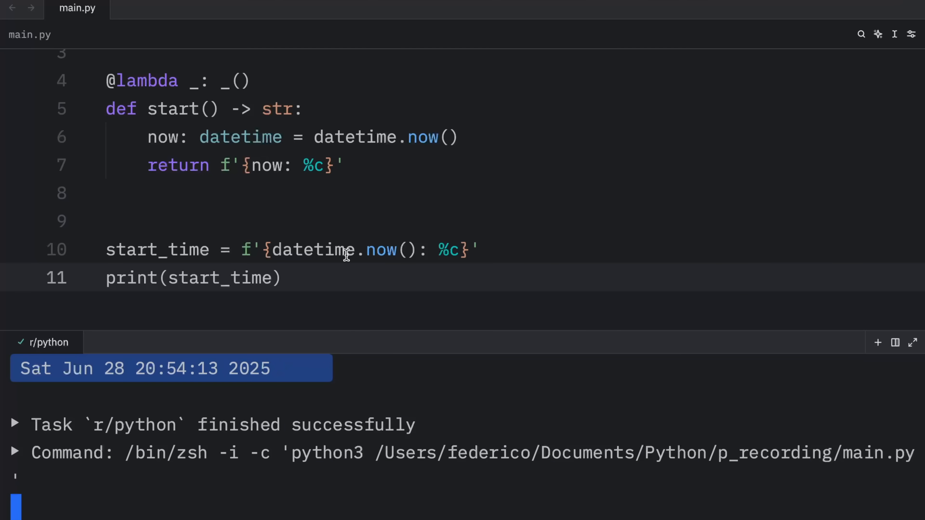
drag(106, 84, 342, 169)
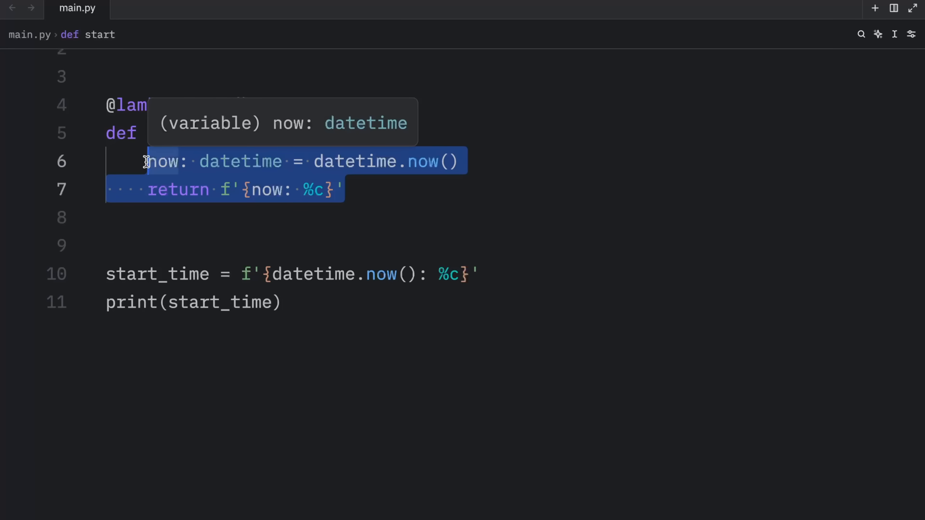
click(191, 162)
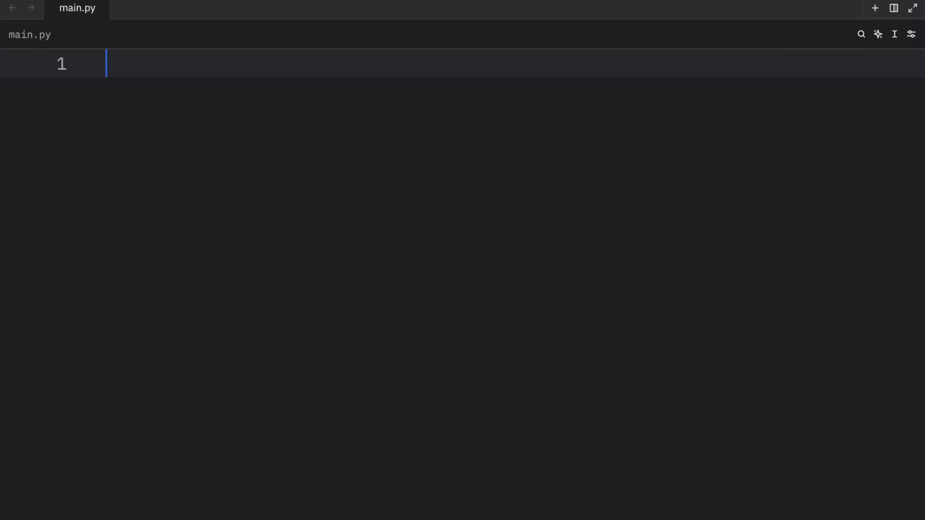
Write entry: int = 10 and print(entry), completing the name via autocomplete.
text(e)
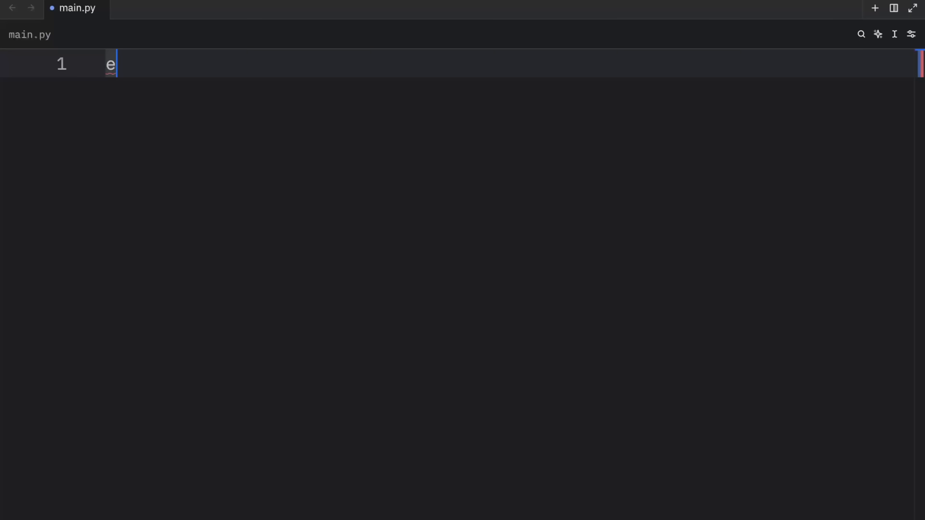
text(ntry:)
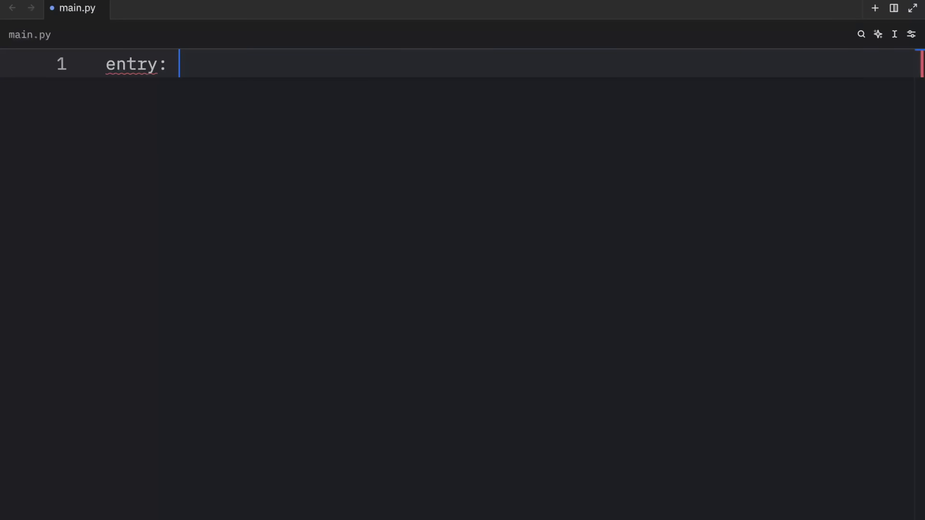
text(int = 10)
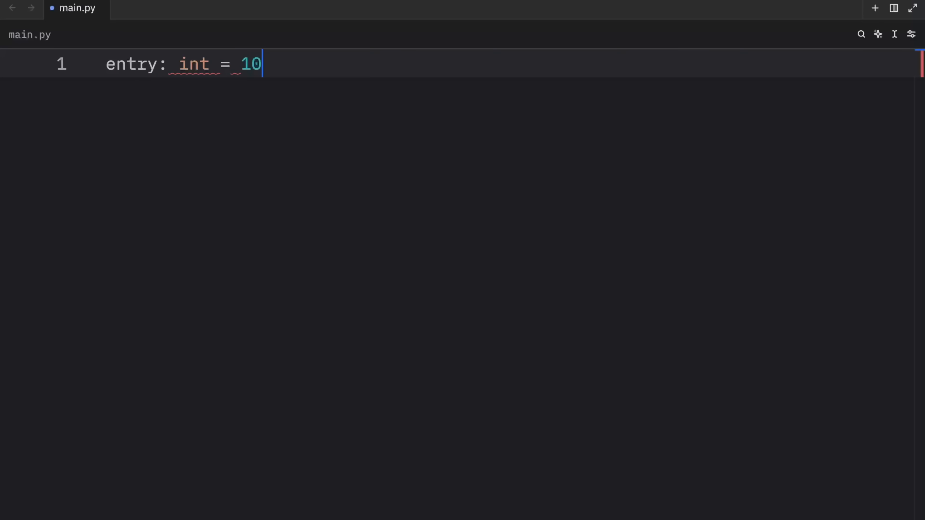
text(print(en)
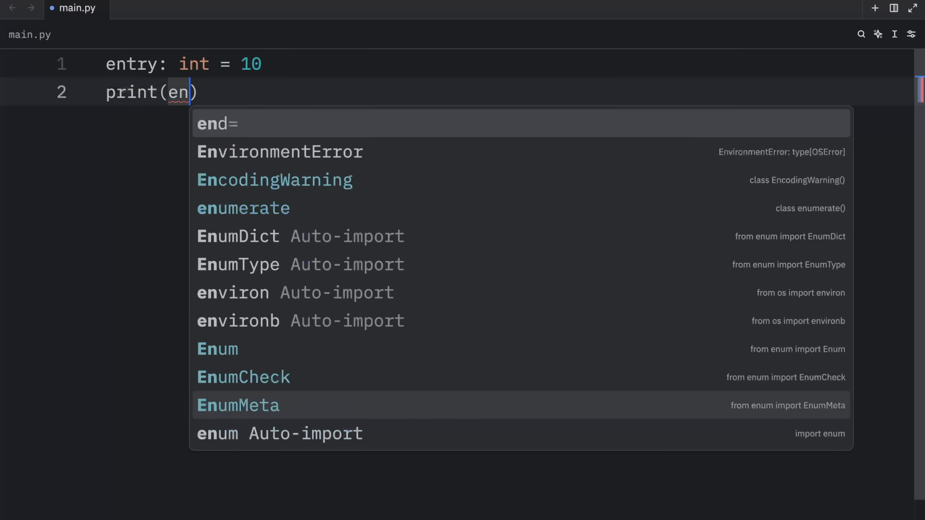
key(Tab)
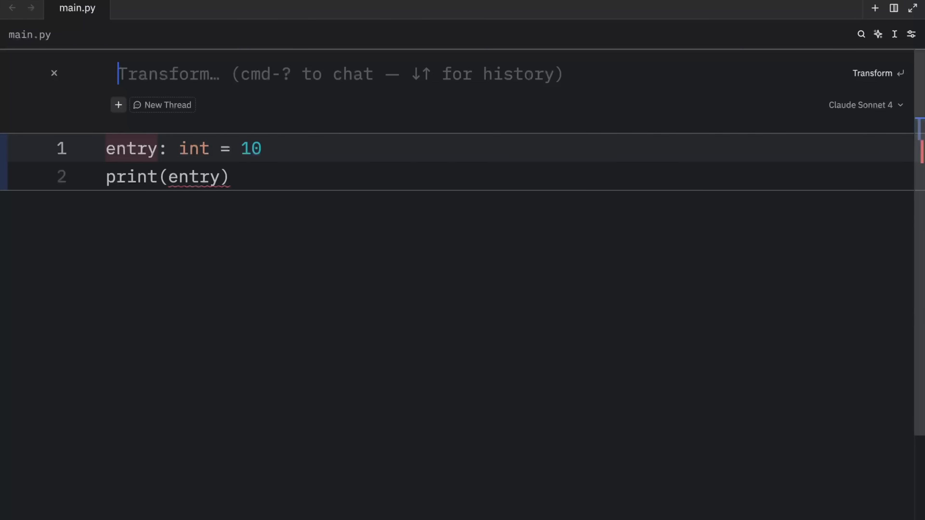
Ask the inline assistant 'Why does this not work?' and accept its Cyrillic-e explanation.
text(Why)
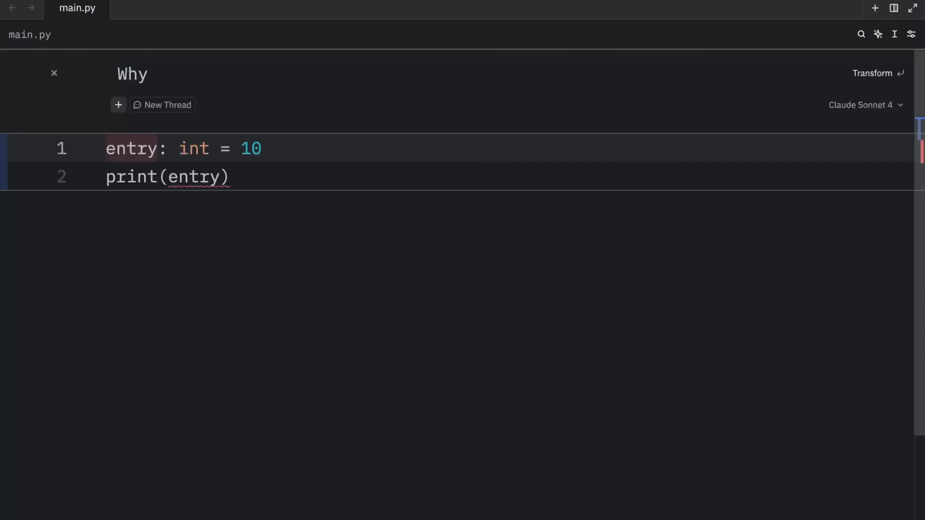
text(does this not work?)
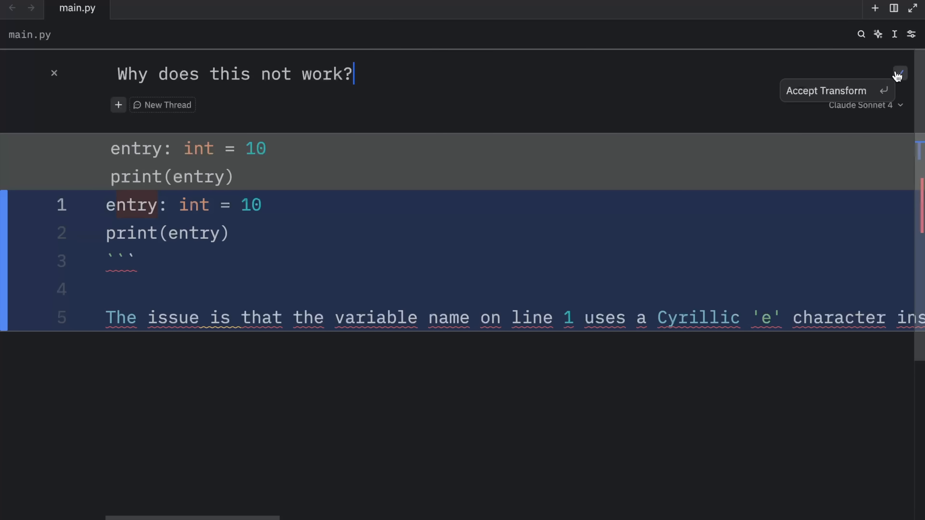
click(902, 72)
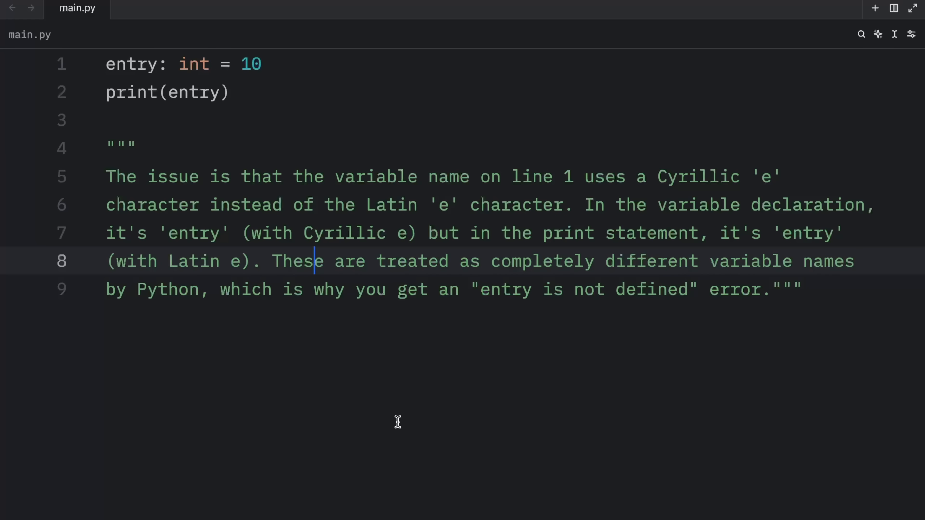
mouse_move(335, 205)
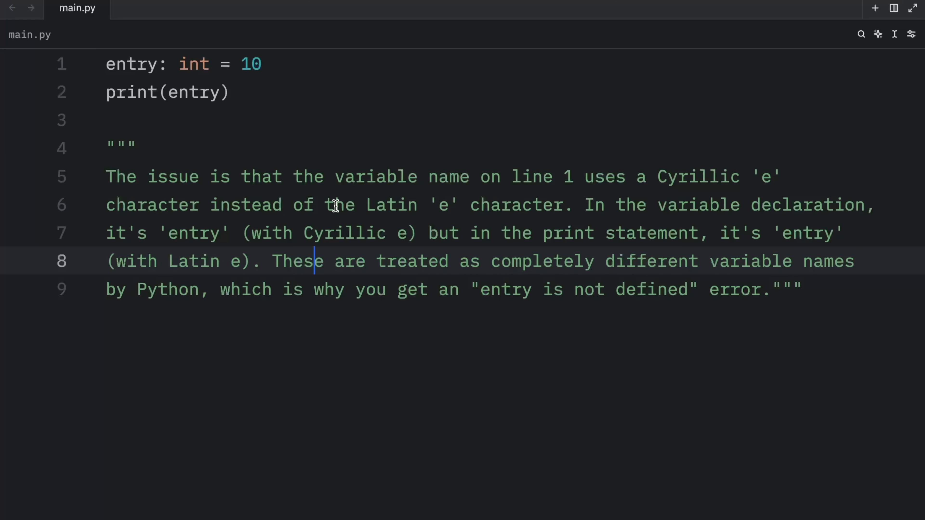
mouse_move(657, 177)
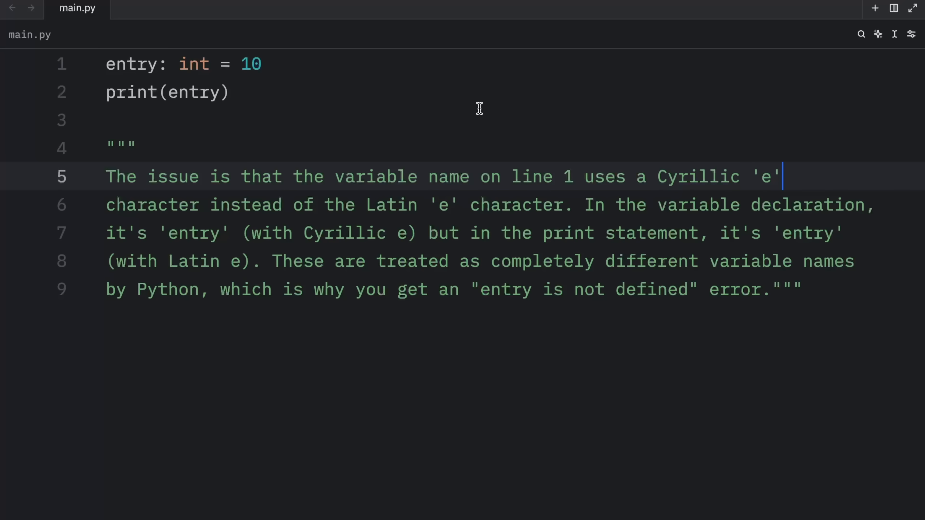
double_click(130, 65)
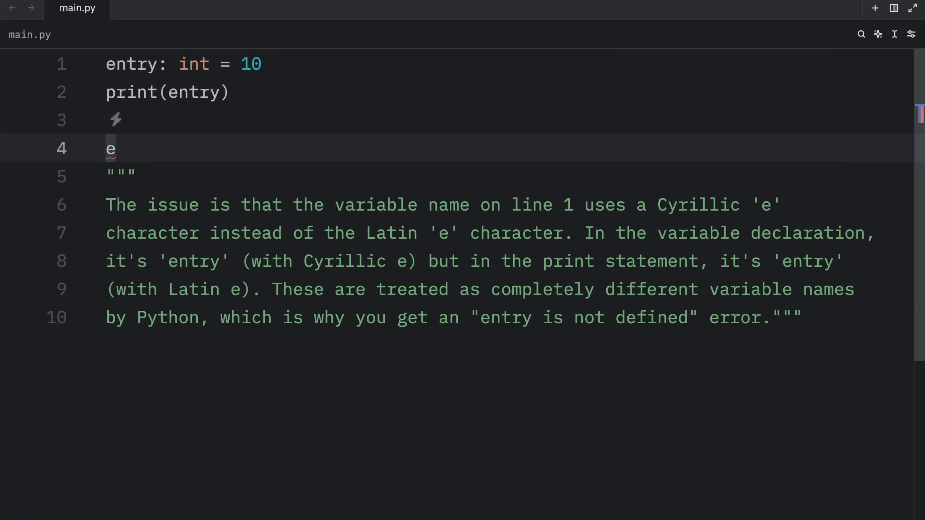
Add prints of ord() for the Cyrillic and Latin e, running them as 1077 and 101.
text(e)
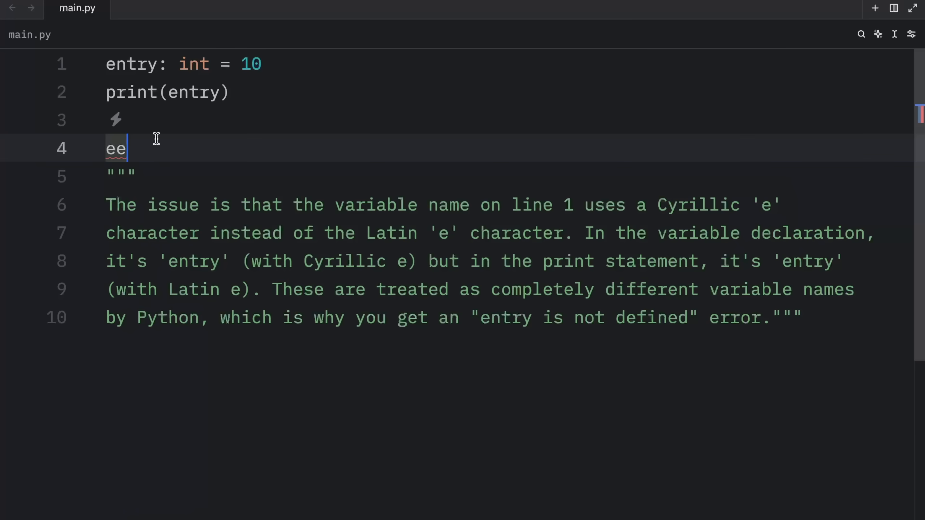
double_click(116, 148)
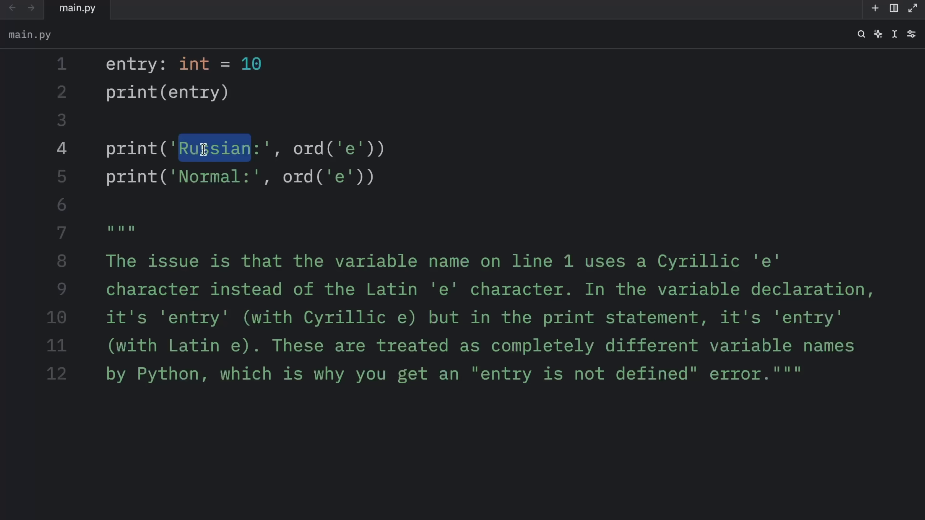
text(Cyu)
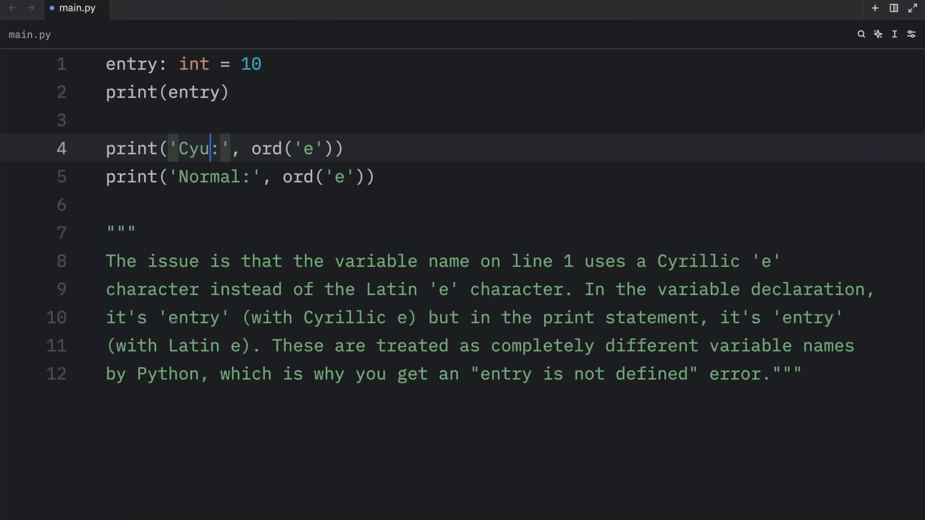
key(Backspace)
text(rillic)
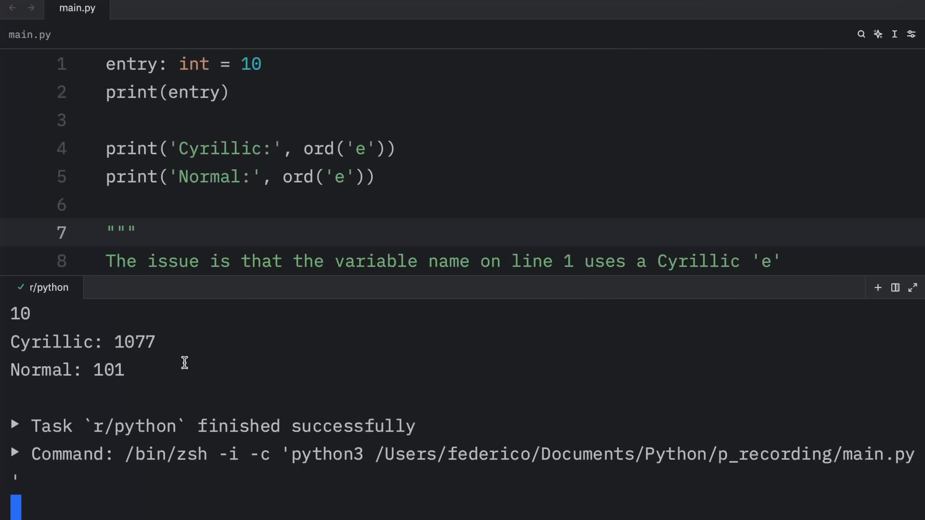
mouse_move(127, 370)
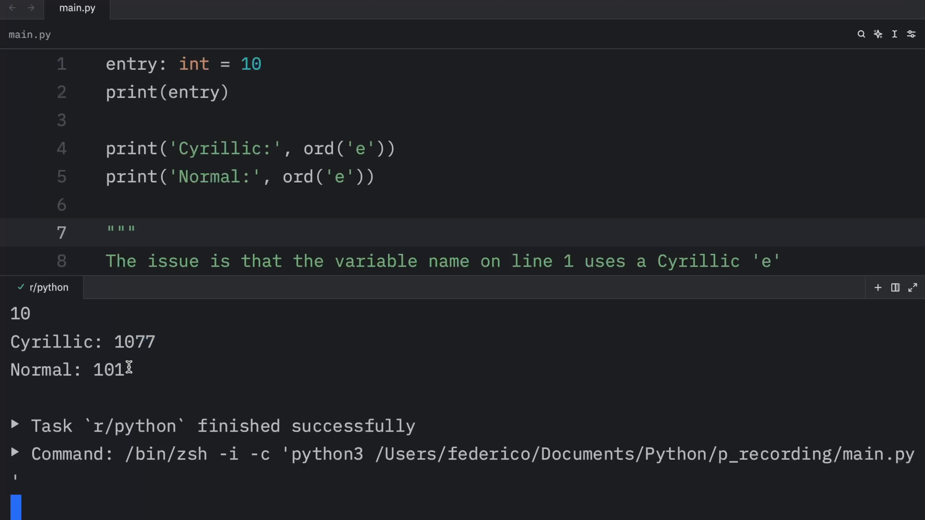
double_click(135, 341)
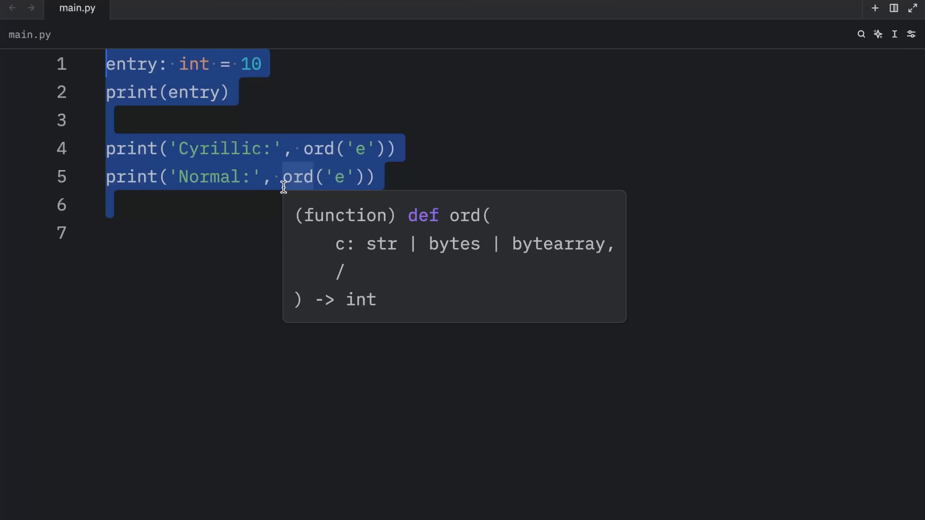
Replace the file with matrix: list[list[int]] = [[1..4],[5..8],[9..12]] and start the result line.
key(Delete)
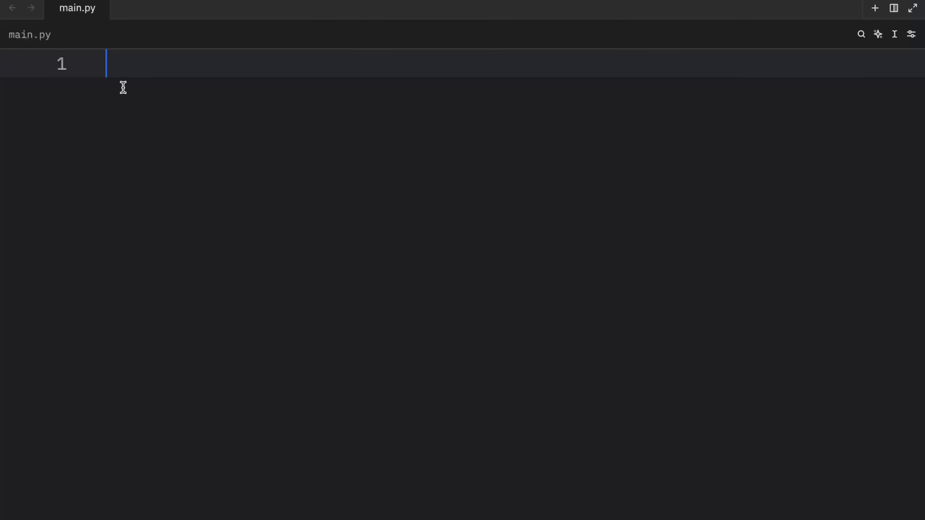
text(matrix: list[list[int]] = [[1, 2, 3, 4], [5, 6, 7, 8], [9, 10, 11, 12]])
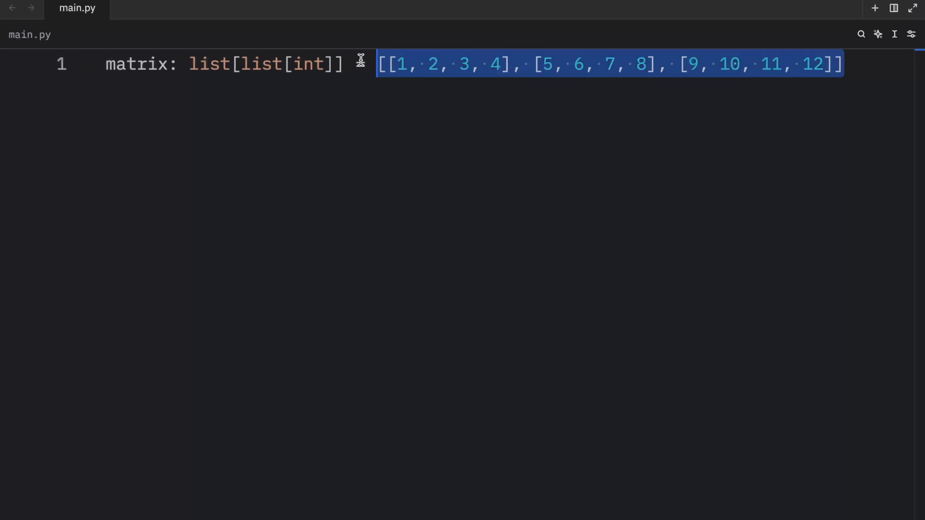
text(=)
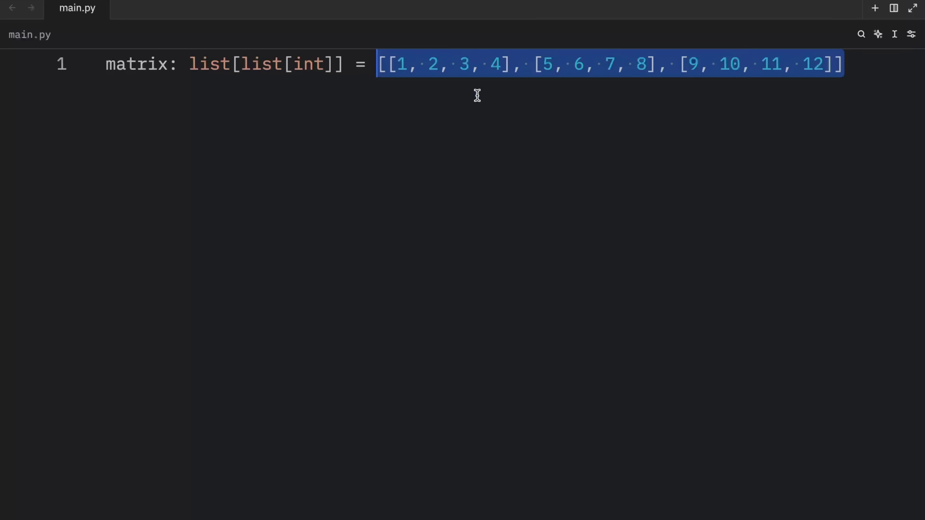
mouse_move(642, 123)
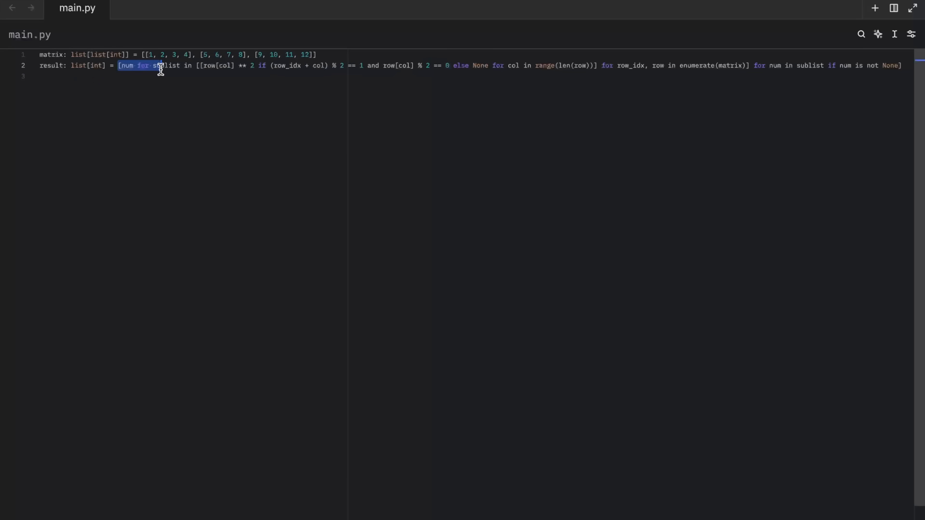
drag(159, 65, 239, 65)
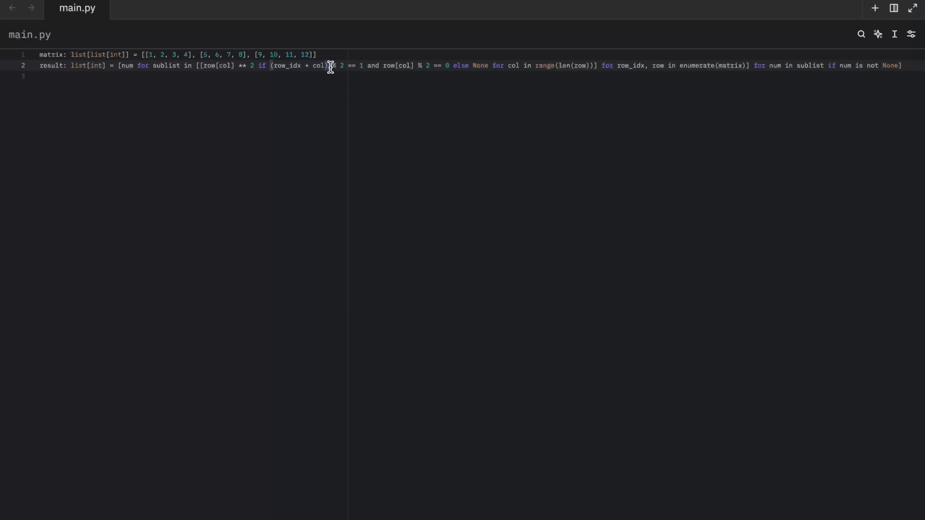
drag(331, 65, 365, 65)
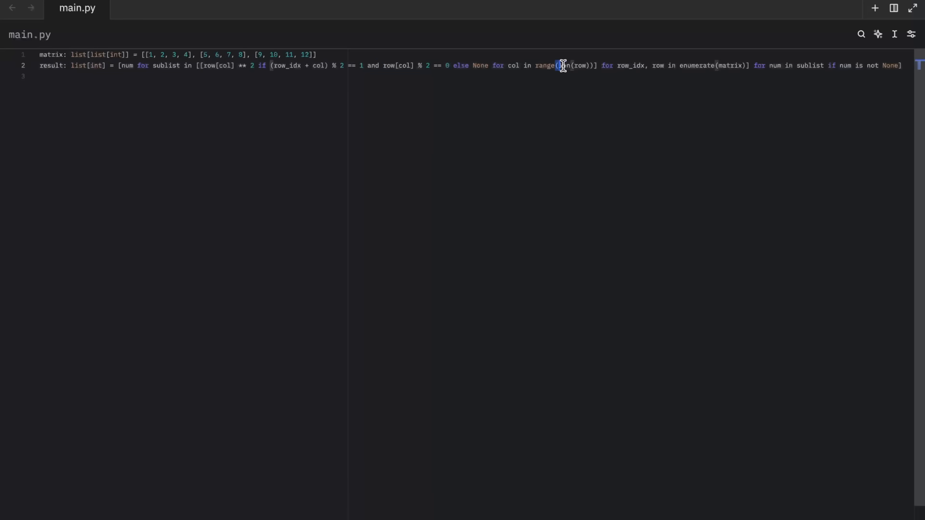
double_click(563, 65)
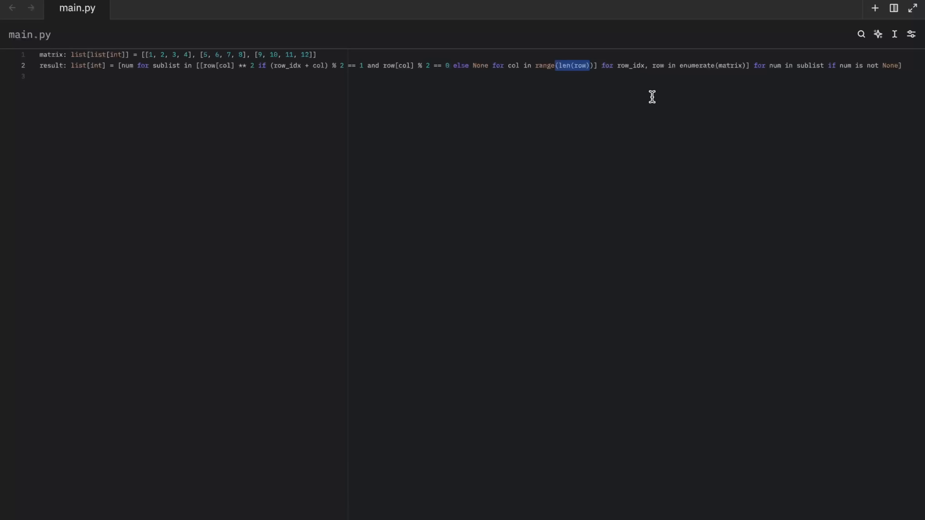
mouse_move(786, 87)
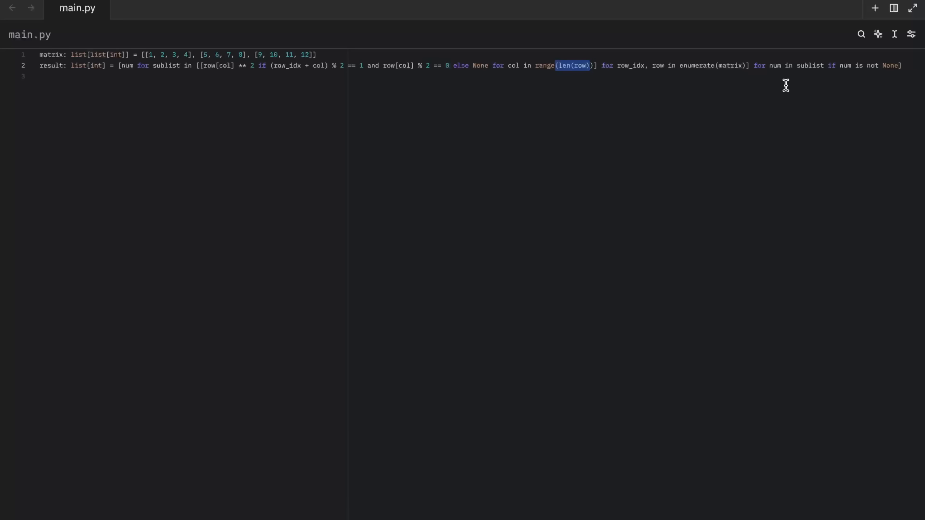
mouse_move(840, 68)
text(print()
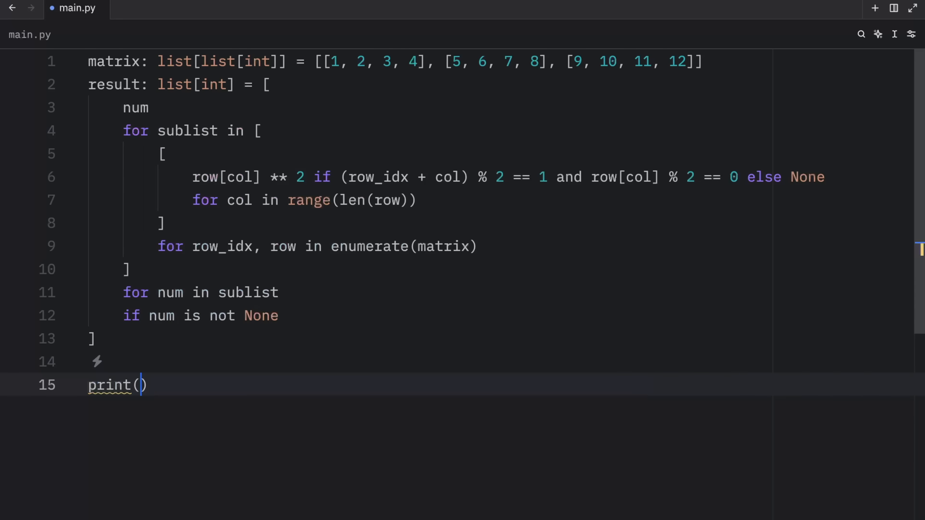
Add print(result) below the reformatted comprehension.
text(result)
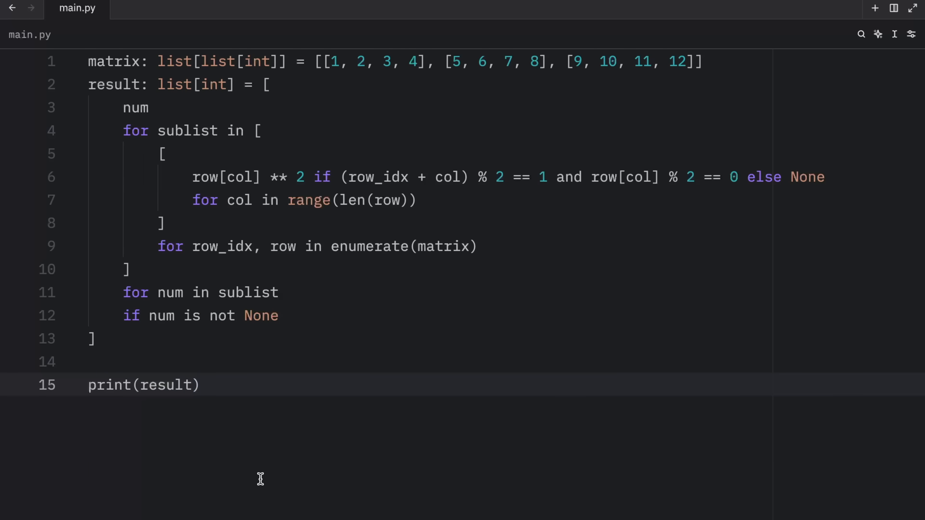